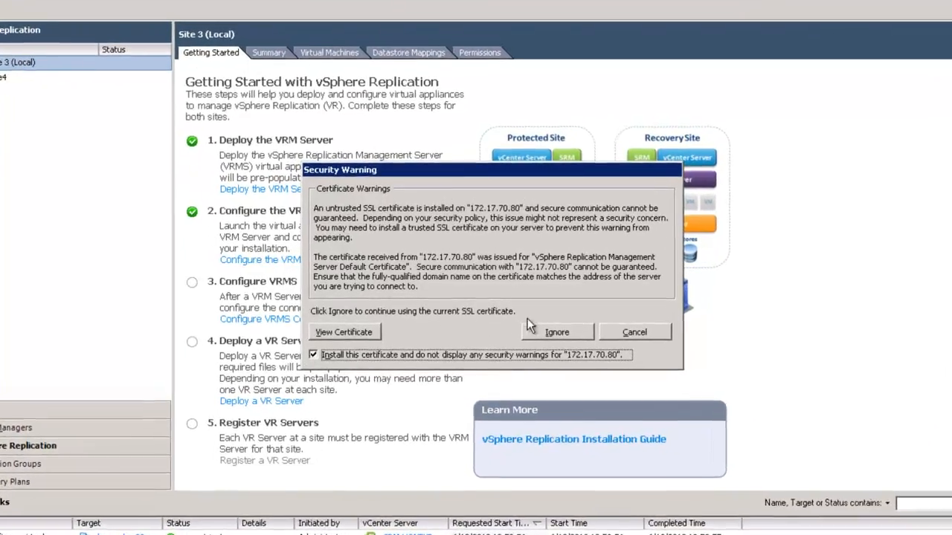
# Ignore the certificate warning and start the VRMS connection, accepting the remote vCenter certificate.
pyautogui.click(557, 334)
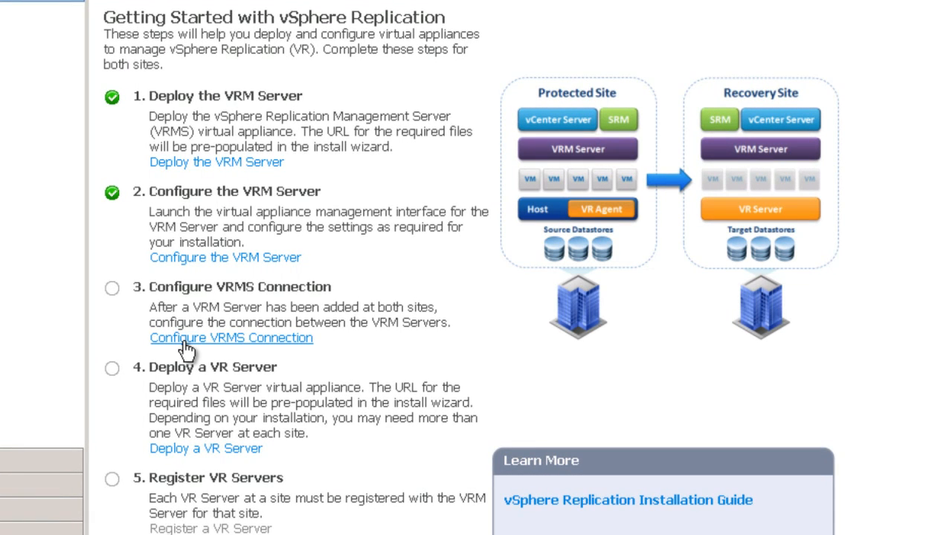
pyautogui.click(232, 338)
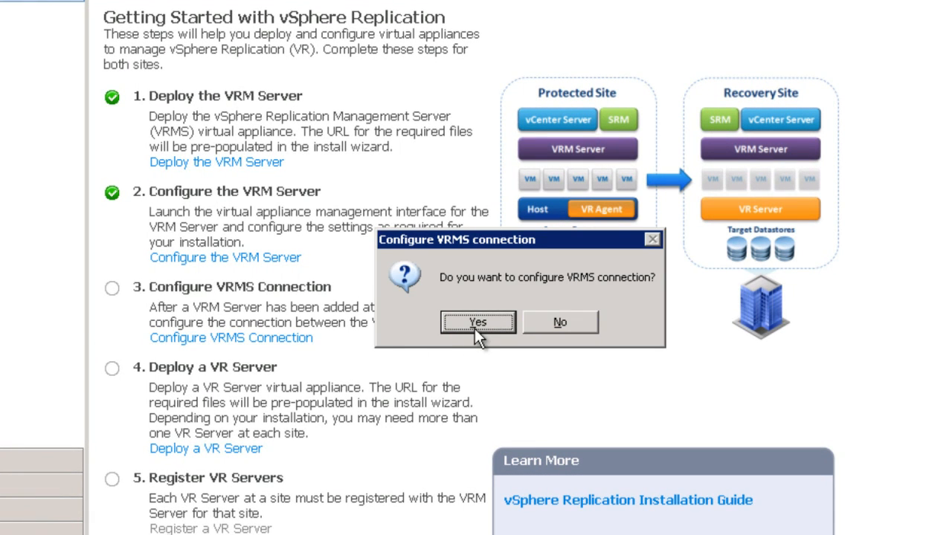
pyautogui.click(476, 321)
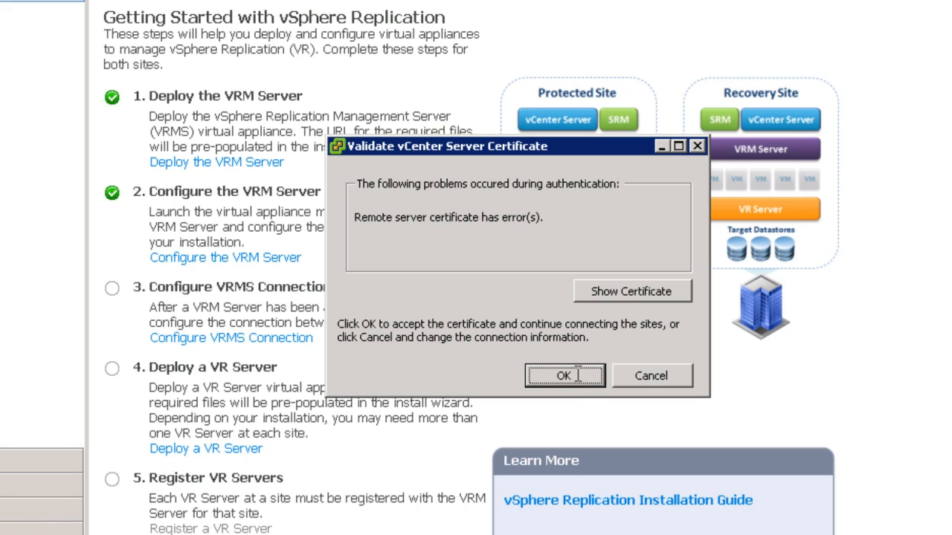
pyautogui.click(565, 374)
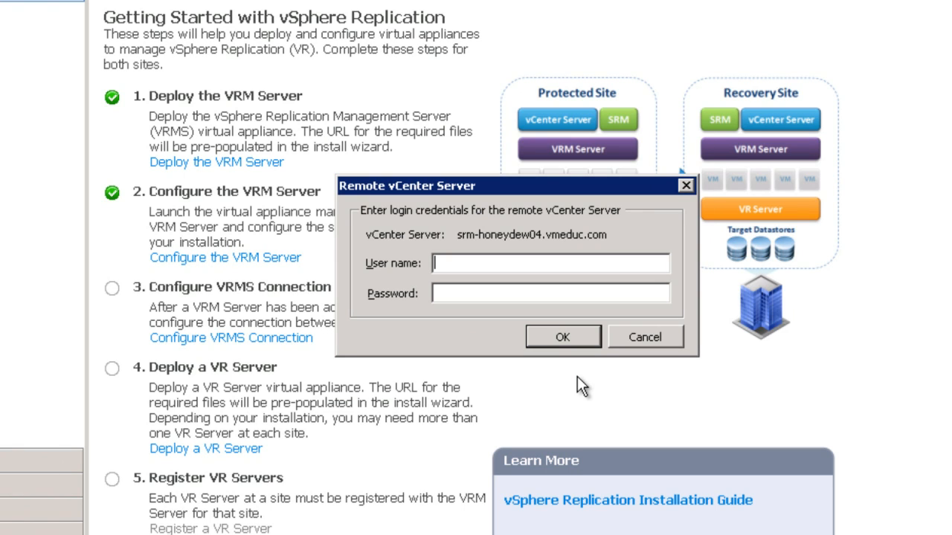
# Authenticate as administrator, accept the remote VRM server certificate and acknowledge the connection succeeded.
pyautogui.write('admi')
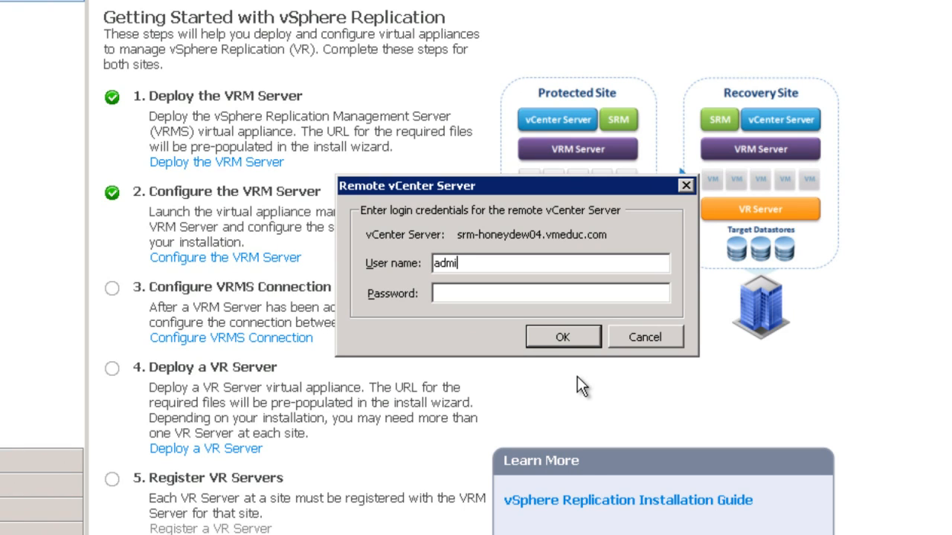
pyautogui.write('istrator')
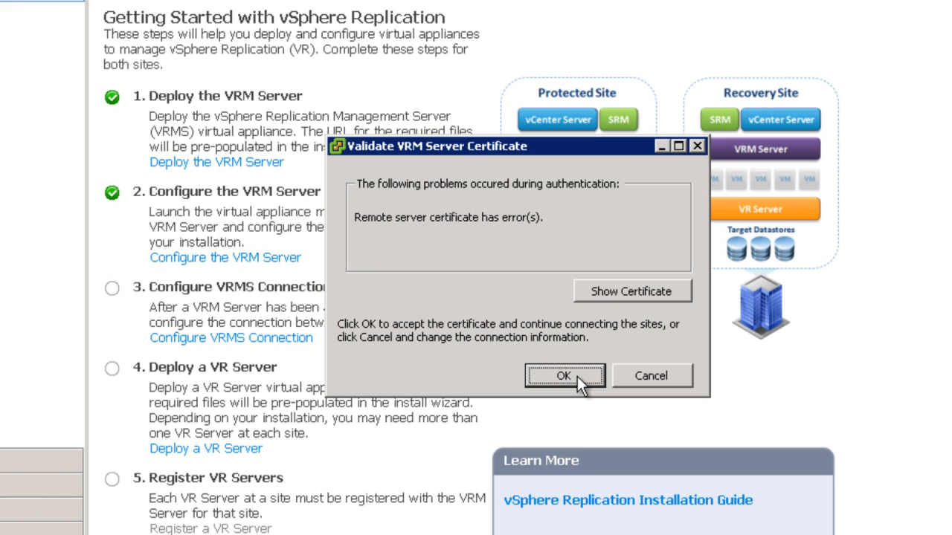
pyautogui.click(565, 375)
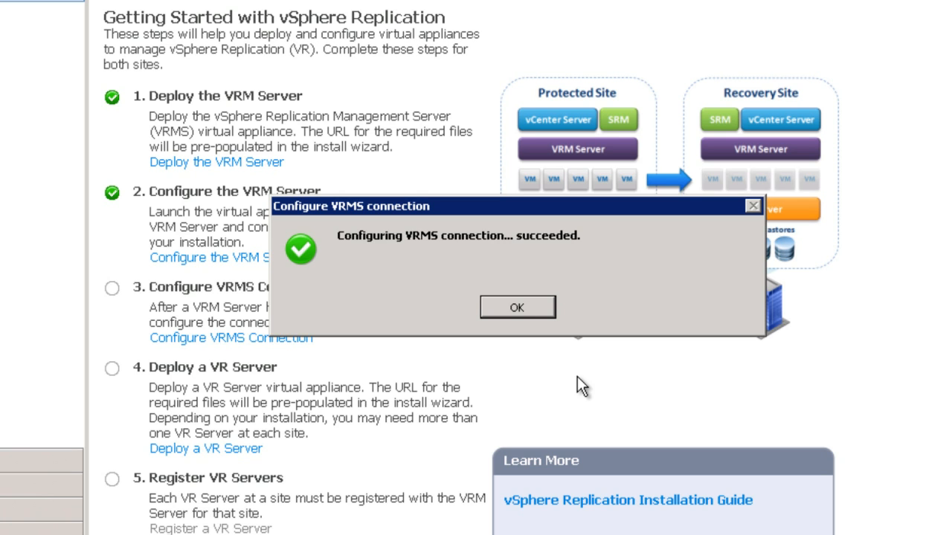
pyautogui.click(517, 307)
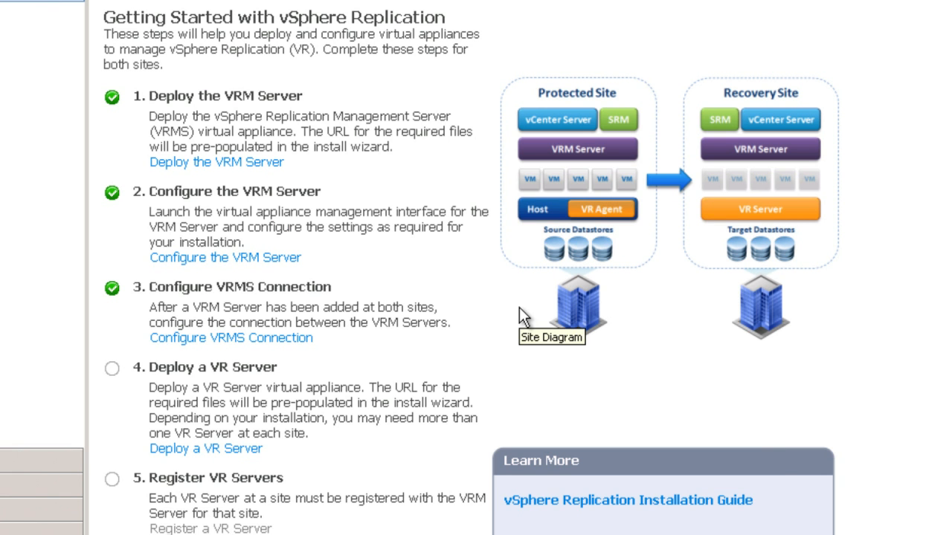
pyautogui.moveTo(116, 446)
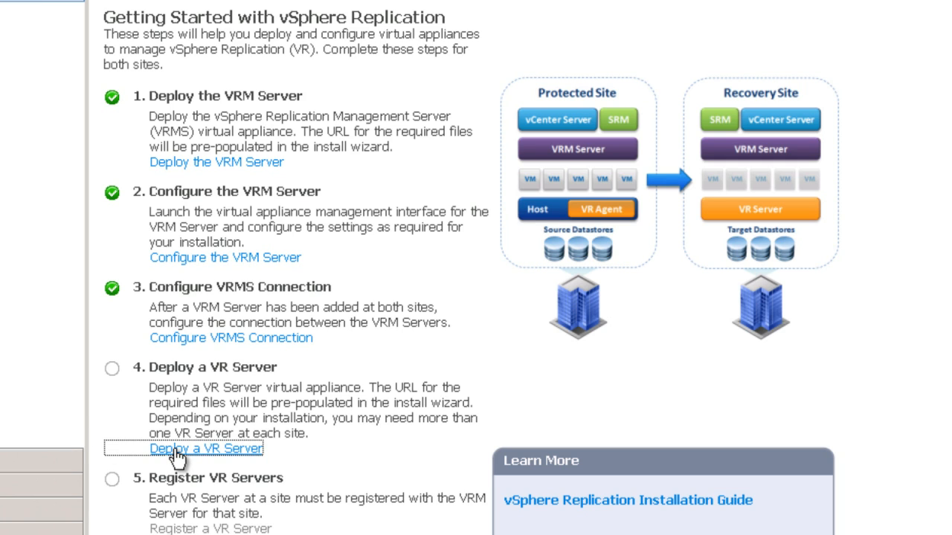
# Launch the Deploy OVF Template wizard for a VR server, keeping the pre-filled appliance source.
pyautogui.click(205, 449)
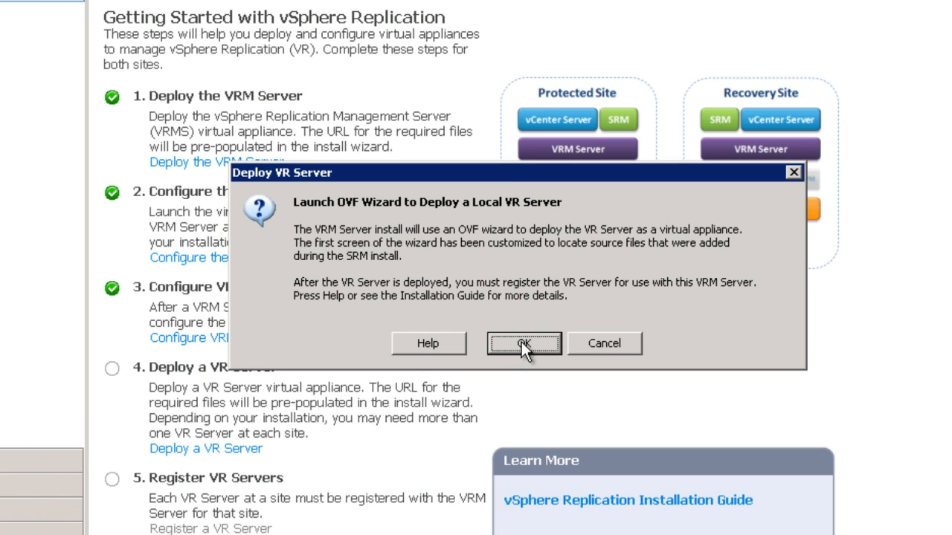
pyautogui.click(523, 342)
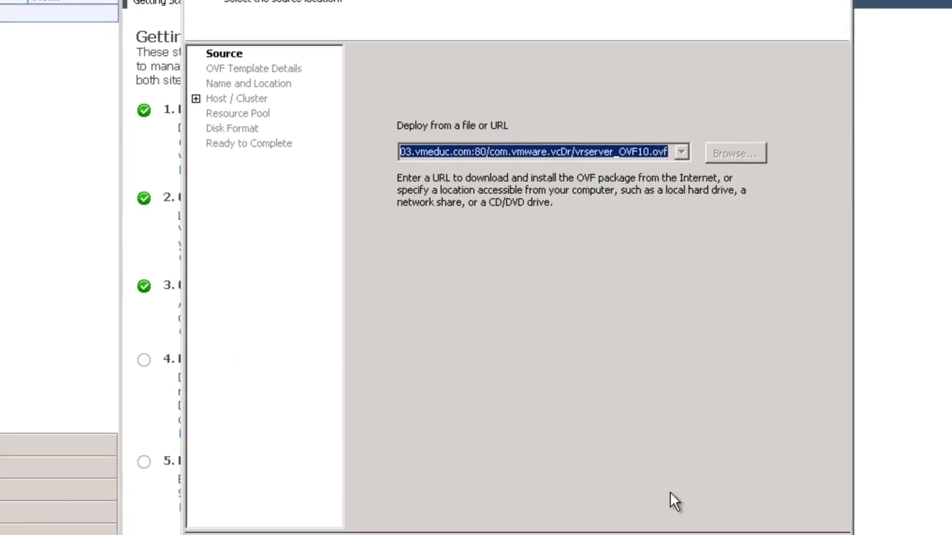
pyautogui.click(683, 521)
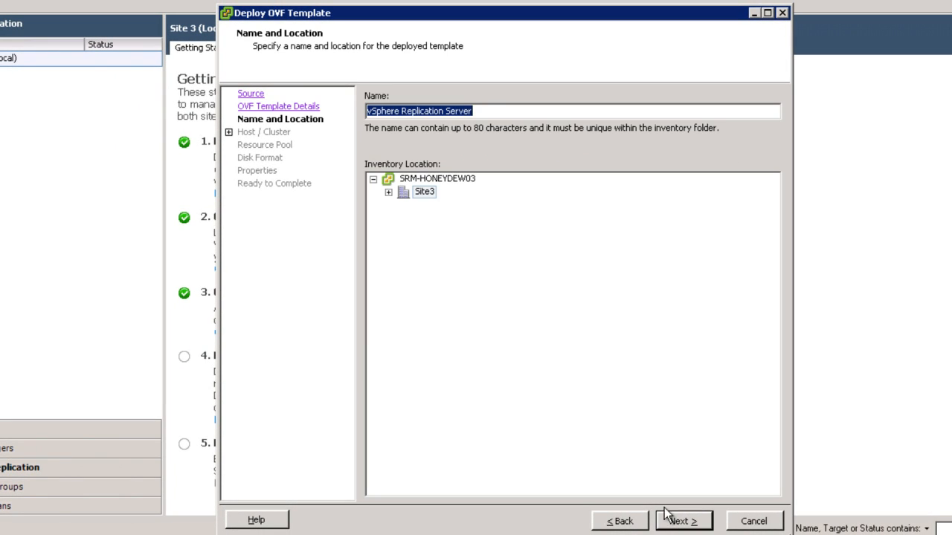
pyautogui.moveTo(420, 130)
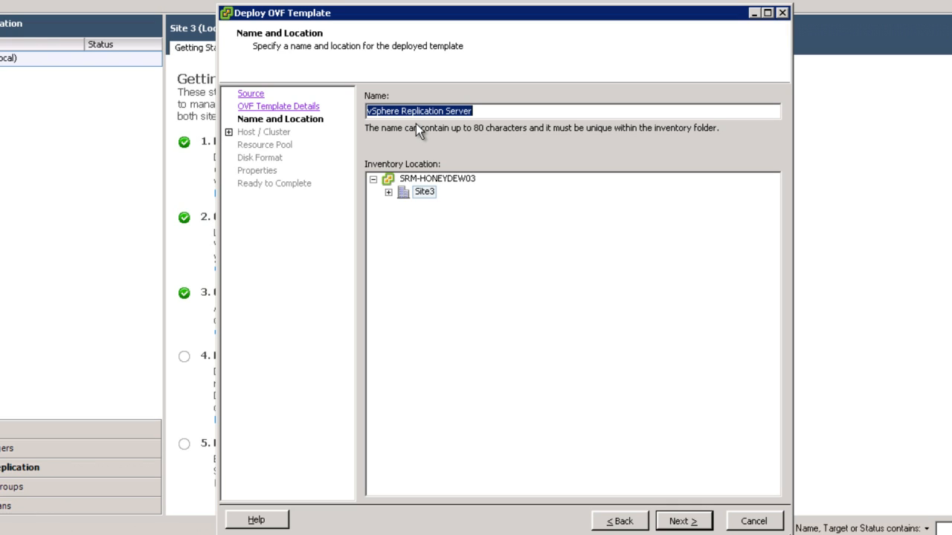
# Name the VR server appliance honeydew03-vrs.vmeduc.com.
pyautogui.write('honeydew')
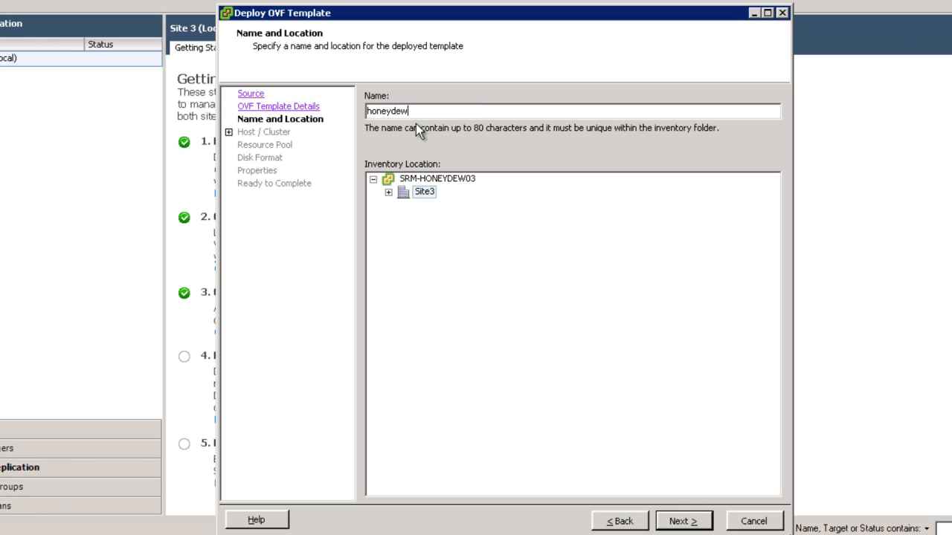
pyautogui.write('03-')
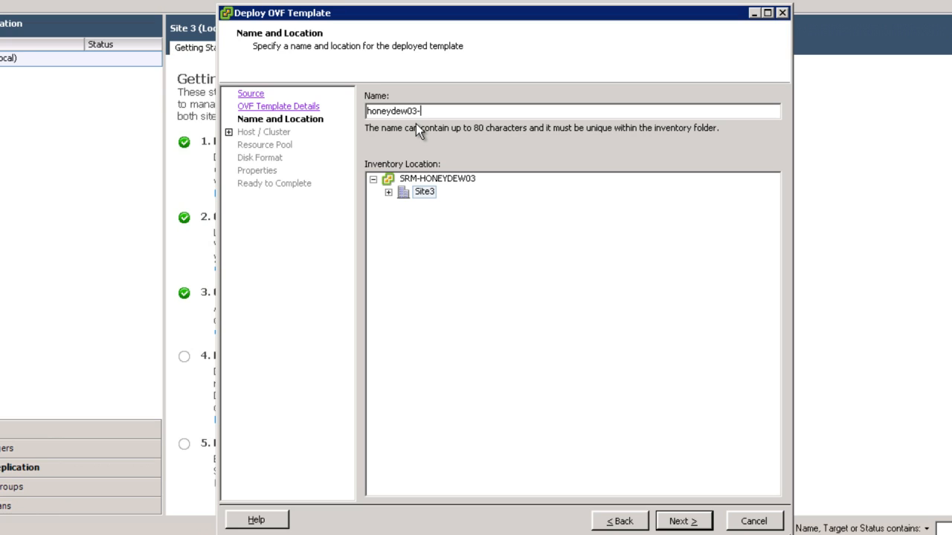
pyautogui.write('vrs.')
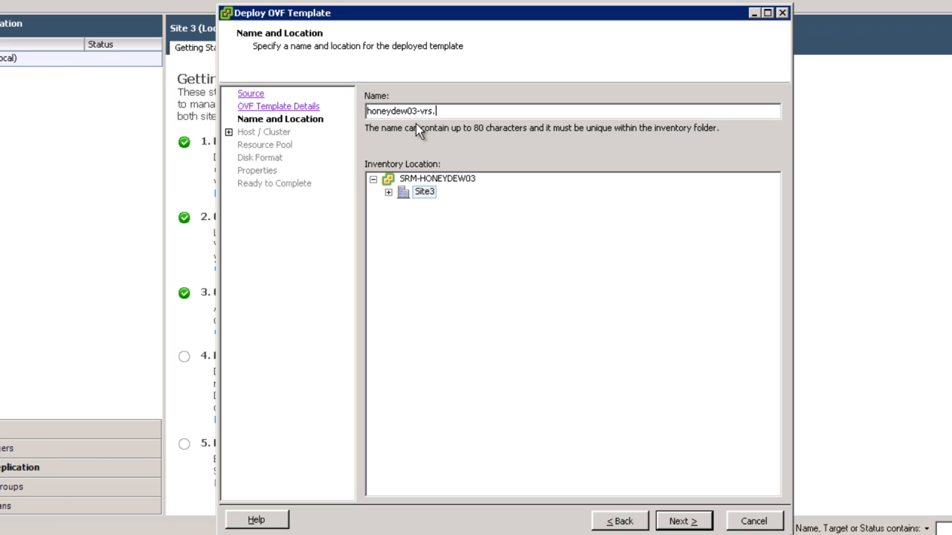
pyautogui.write('vmeduc.')
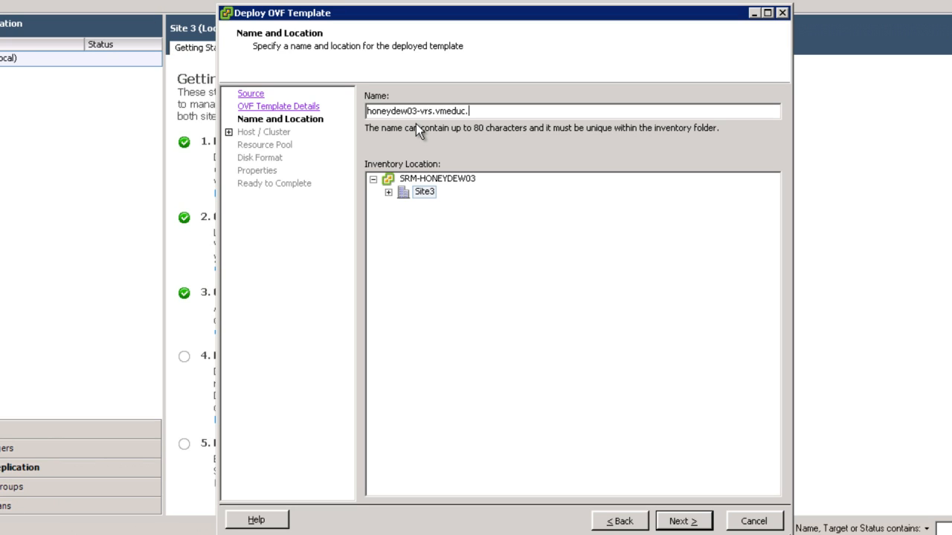
pyautogui.write('com')
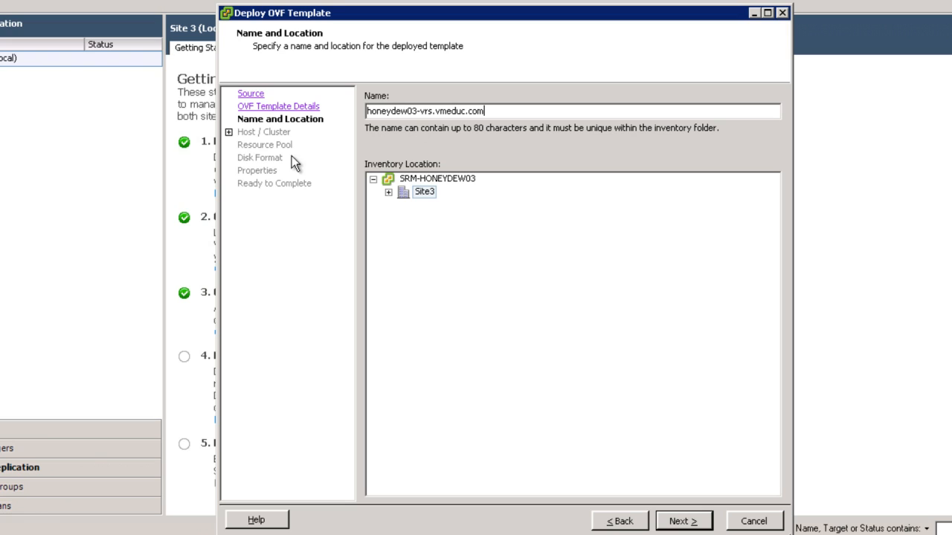
pyautogui.moveTo(390, 196)
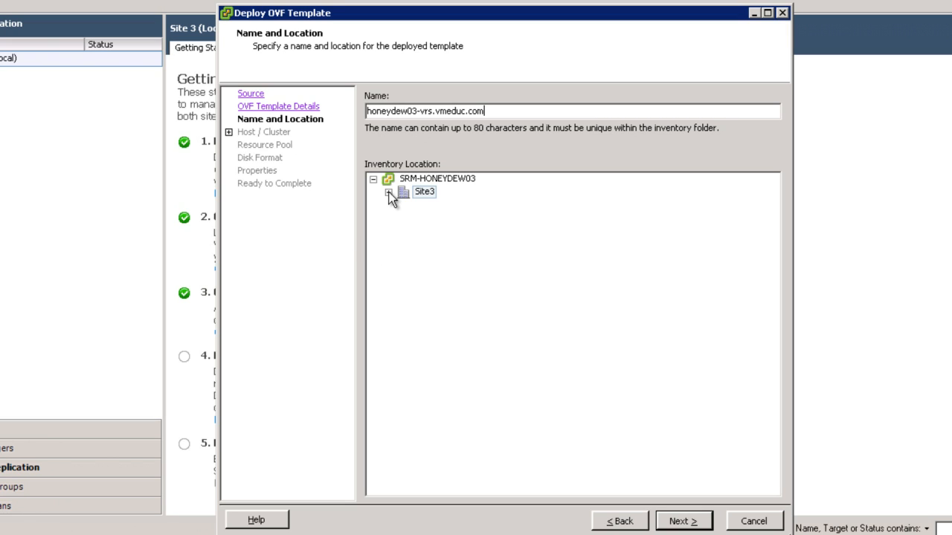
pyautogui.click(389, 192)
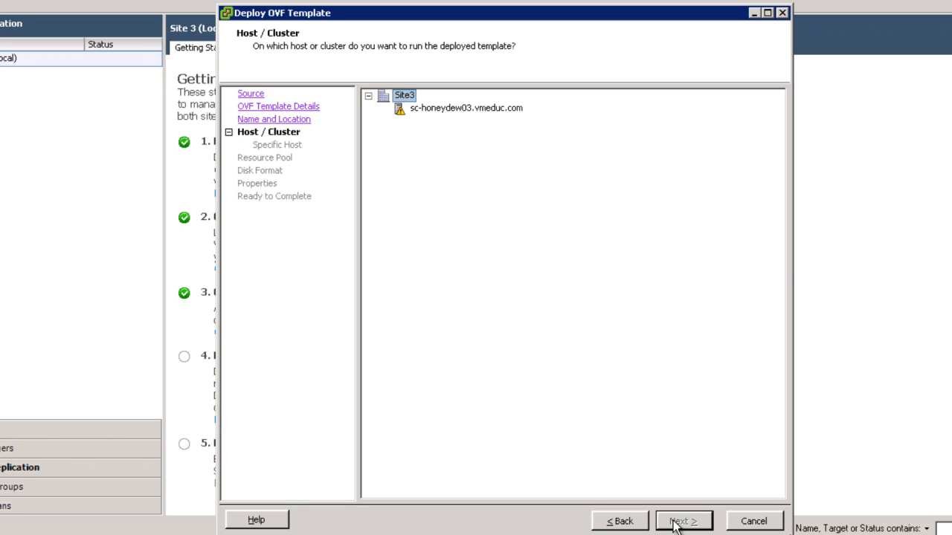
pyautogui.moveTo(446, 117)
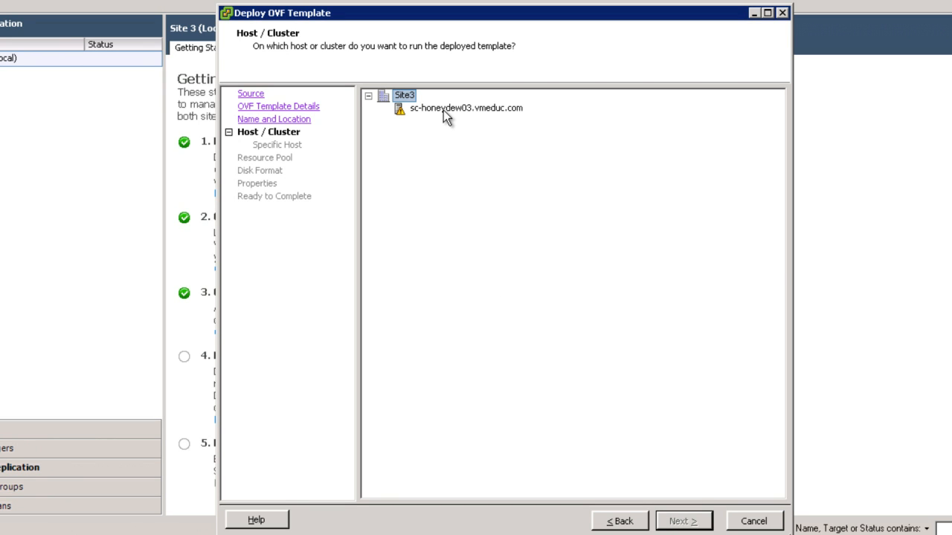
# Place the VR server on host sc-honeydew03.vmeduc.com with datastore1 as storage, reaching the Properties page.
pyautogui.click(464, 107)
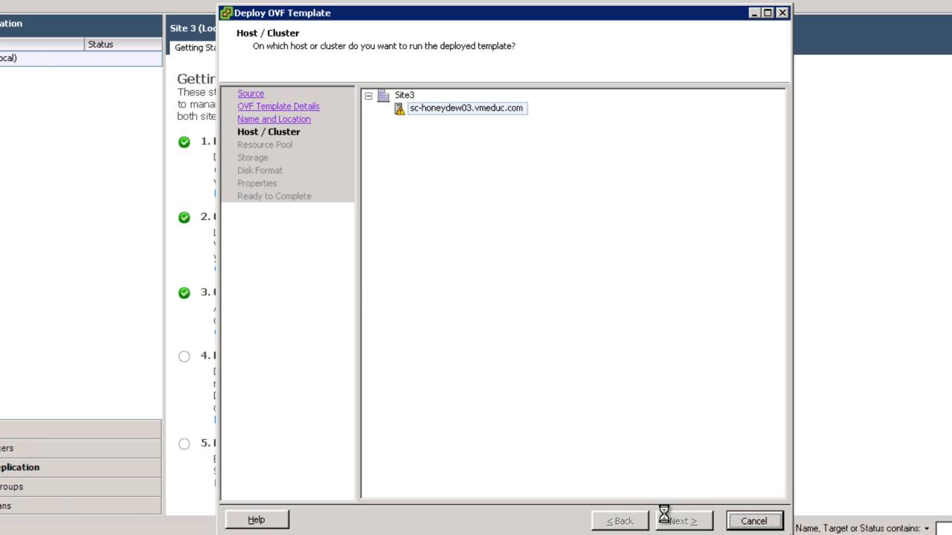
pyautogui.click(681, 520)
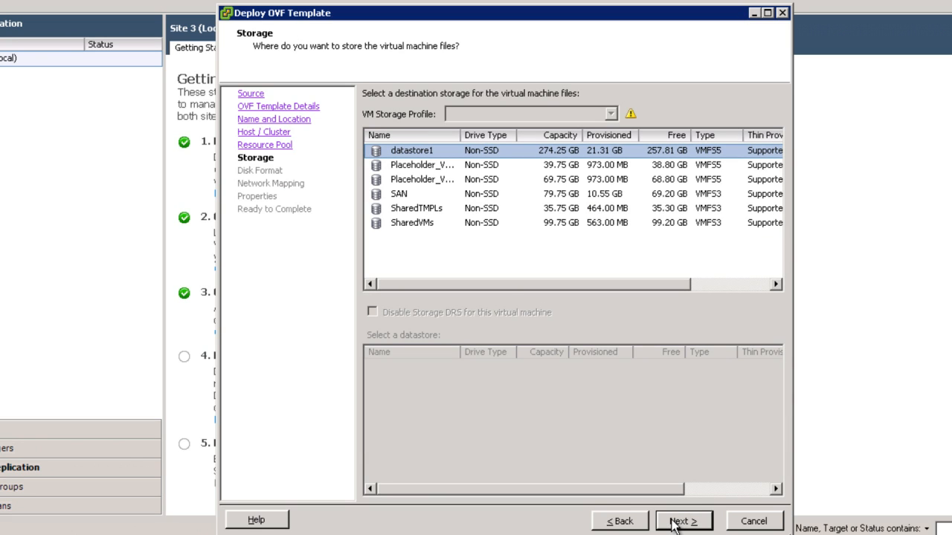
pyautogui.click(683, 521)
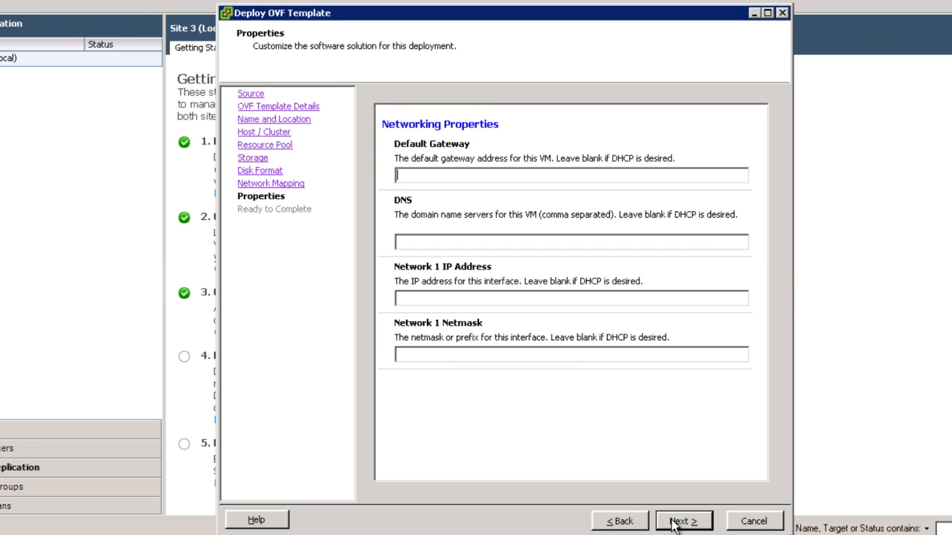
# Enter default gateway 172.17.70.1 and DNS servers 172.16.100.30, 172.16.100.33.
pyautogui.write('172.1')
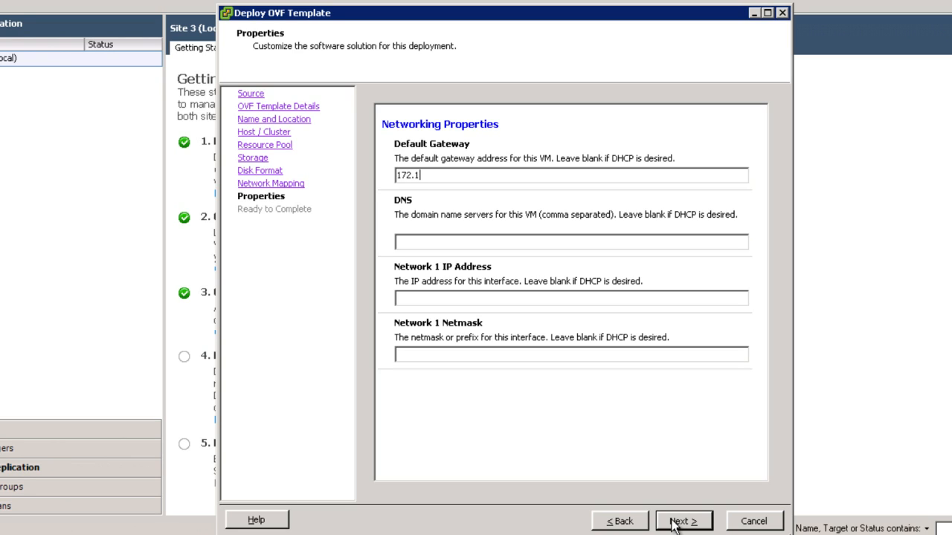
pyautogui.write('7.')
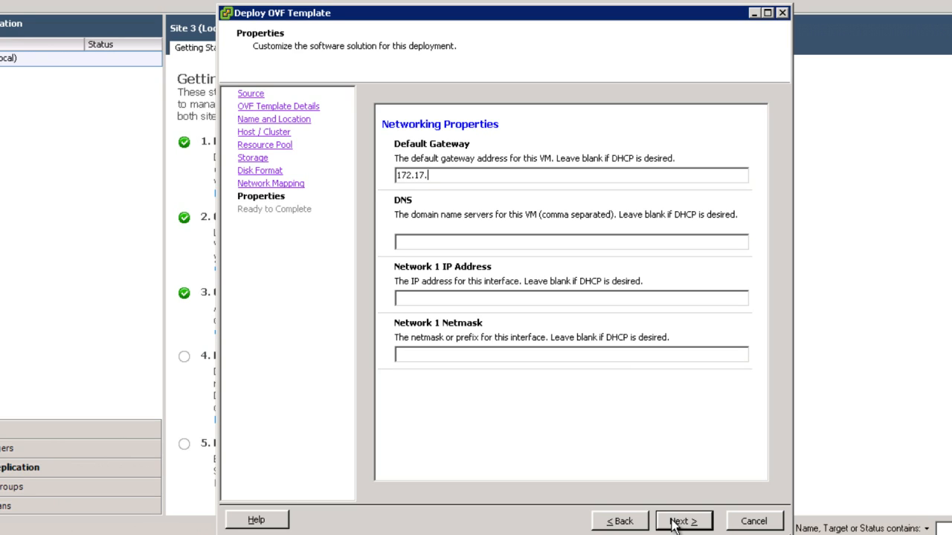
pyautogui.write('70')
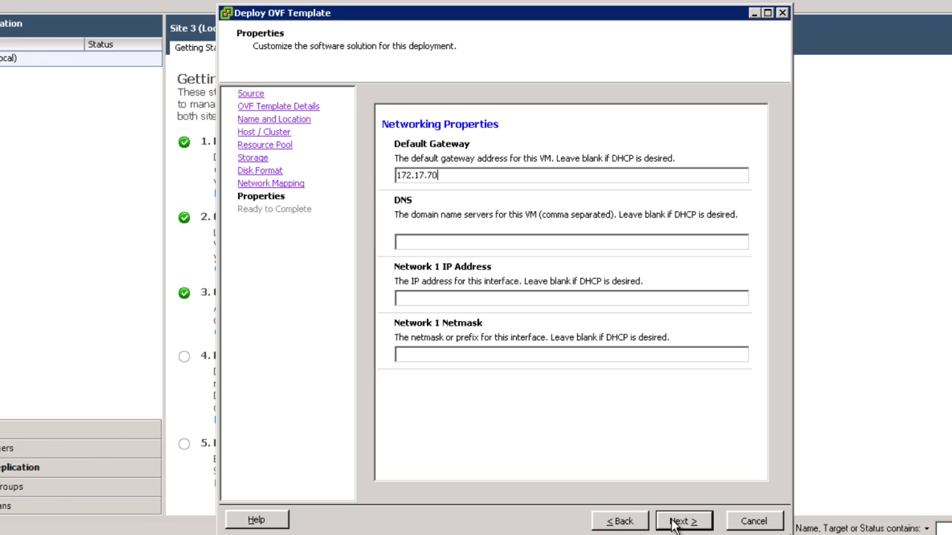
pyautogui.write('1')
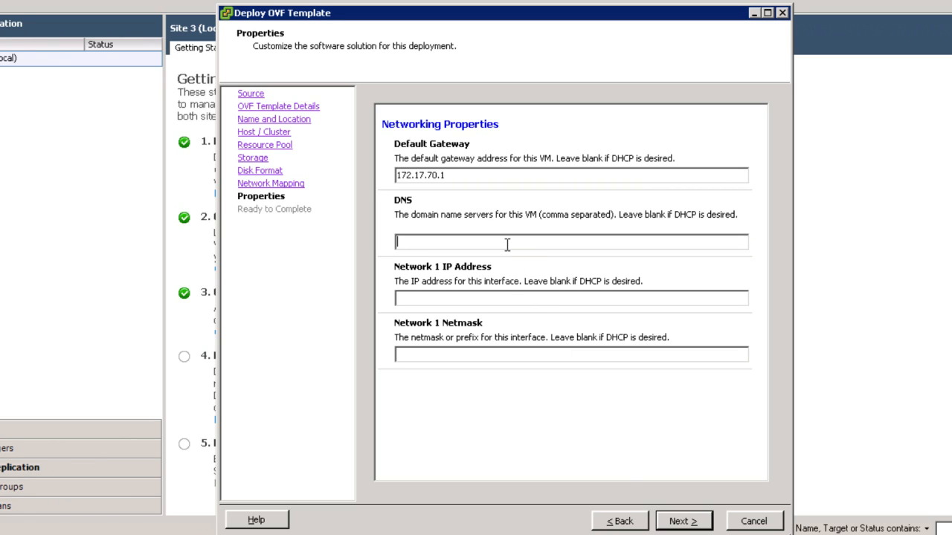
pyautogui.write('172.')
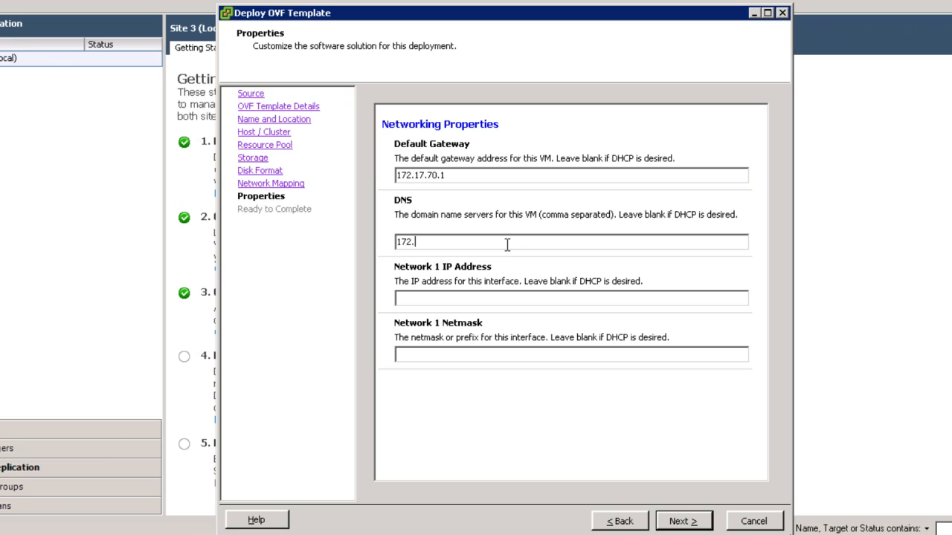
pyautogui.write('16.1')
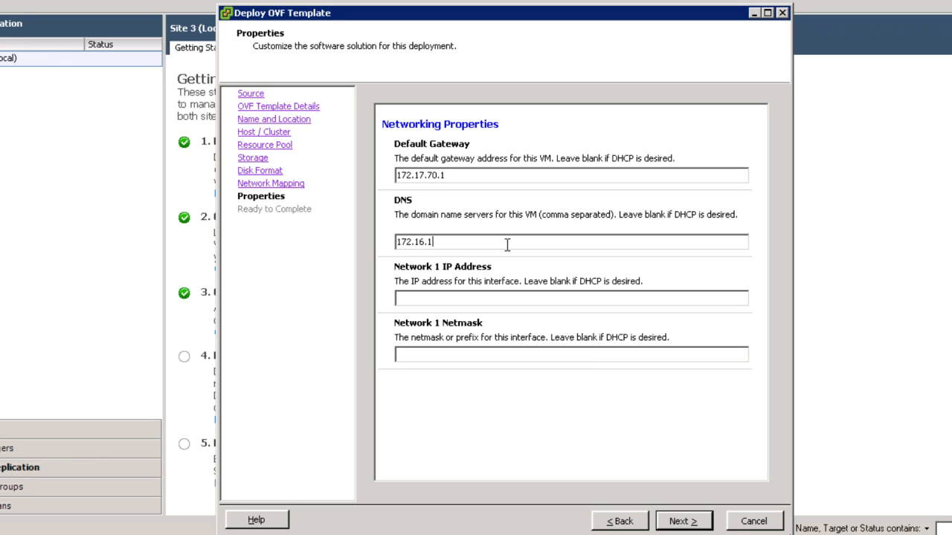
pyautogui.write('00.30,')
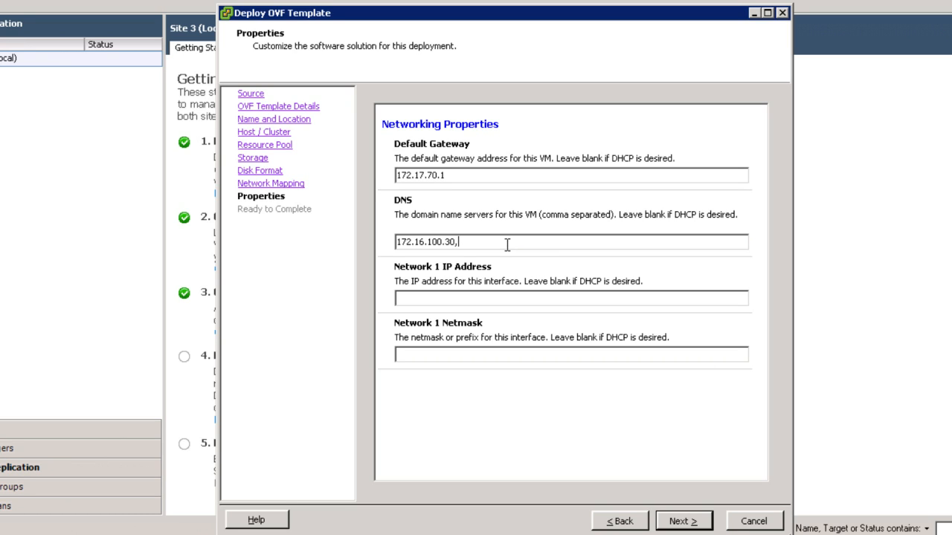
pyautogui.write('172.1')
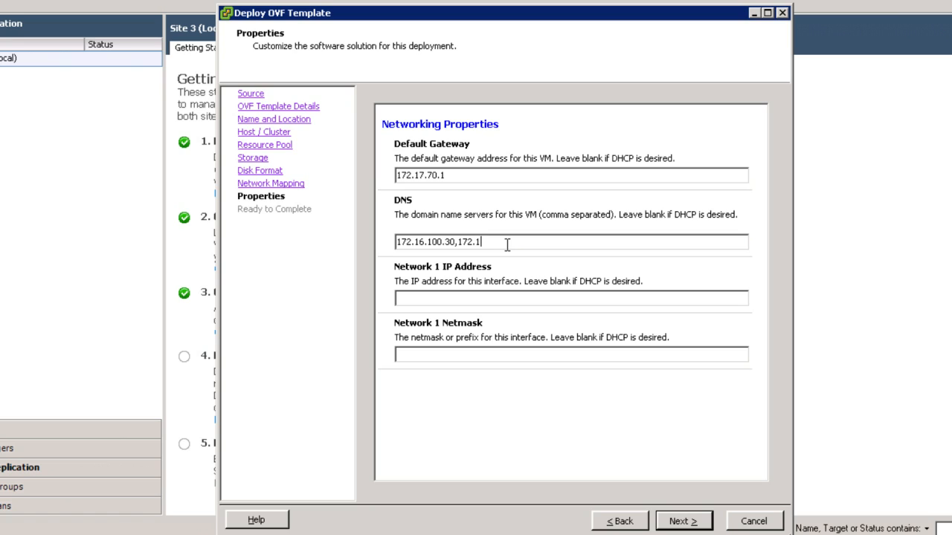
pyautogui.write('6.100')
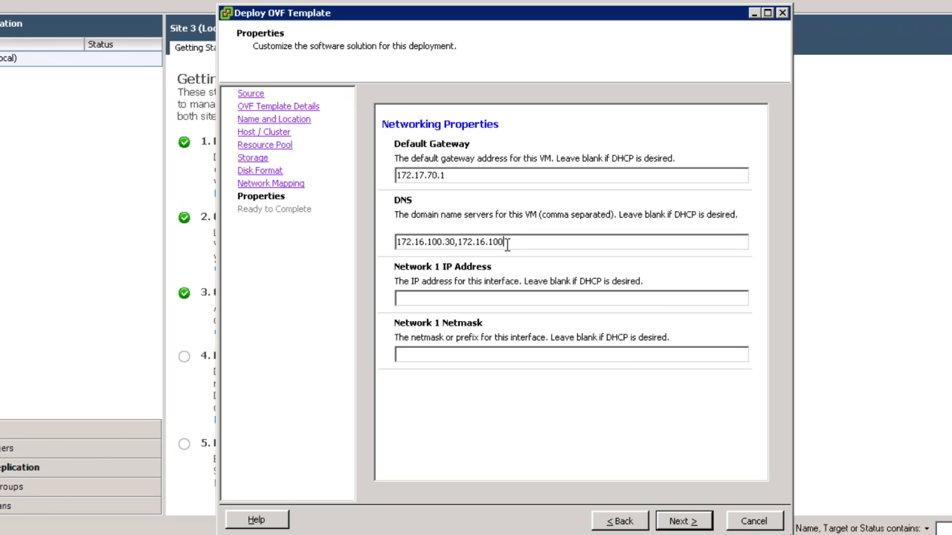
pyautogui.write('.33')
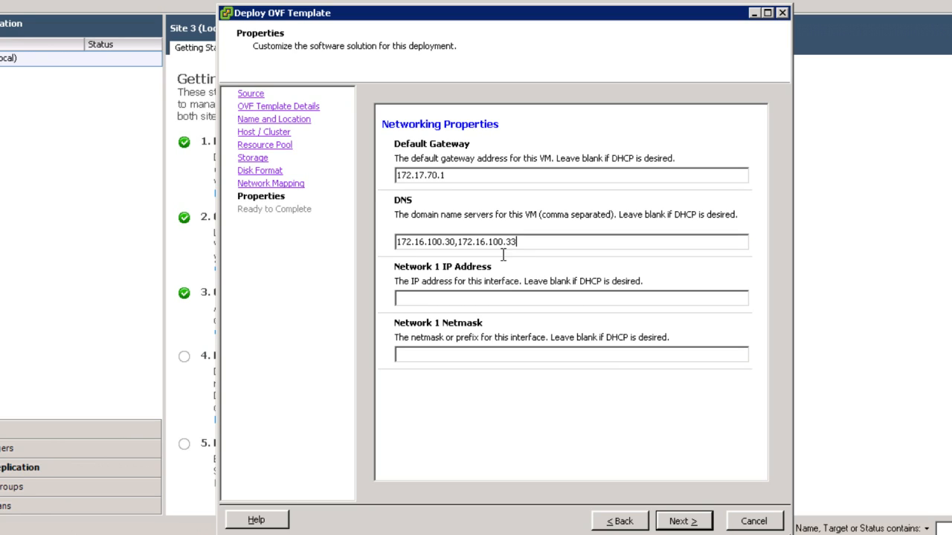
# Enter Network 1 IP address 172.17.70.86 and its netmask 255.255.25x for the appliance.
pyautogui.click(571, 297)
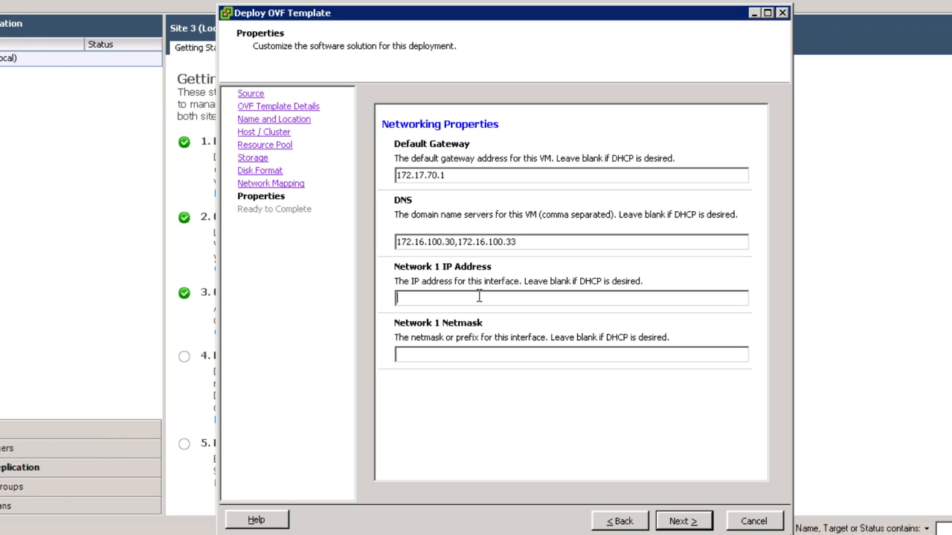
pyautogui.write('172.')
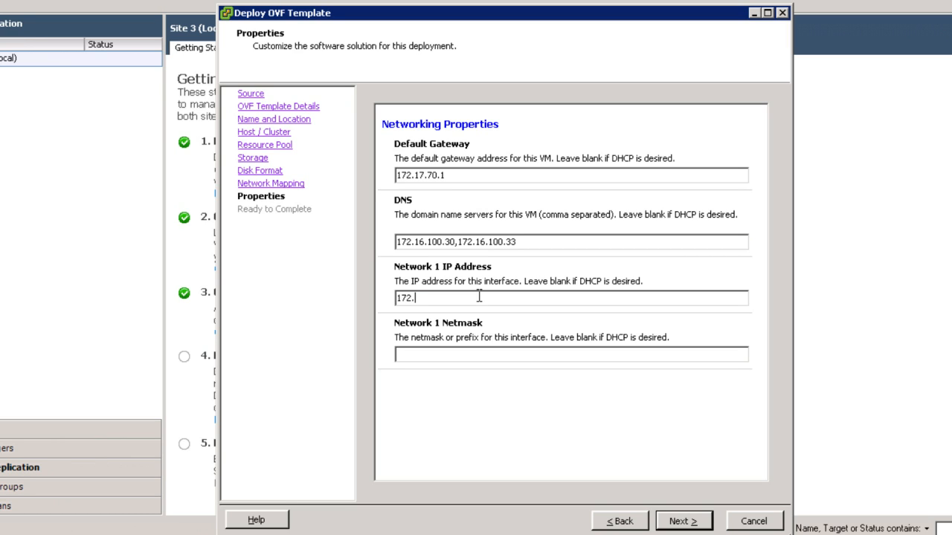
pyautogui.write('17')
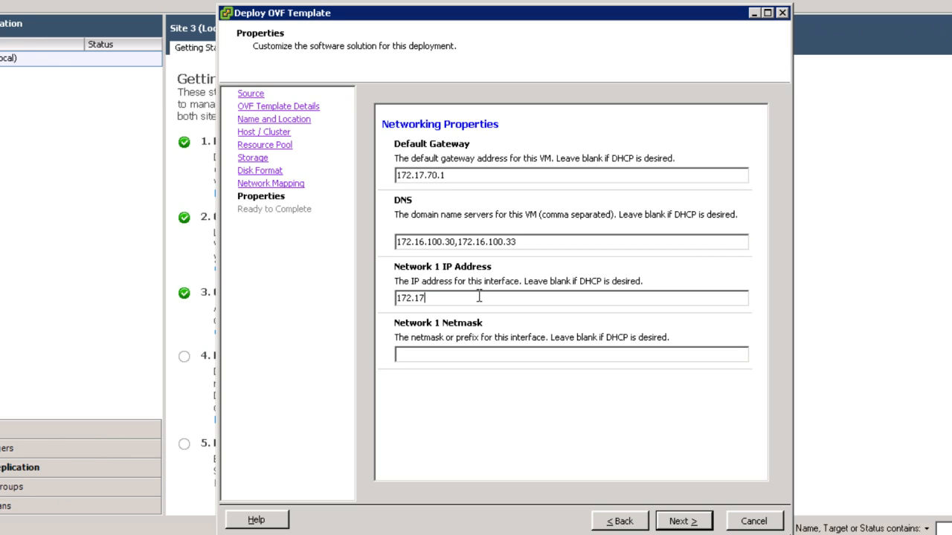
pyautogui.write('.70.')
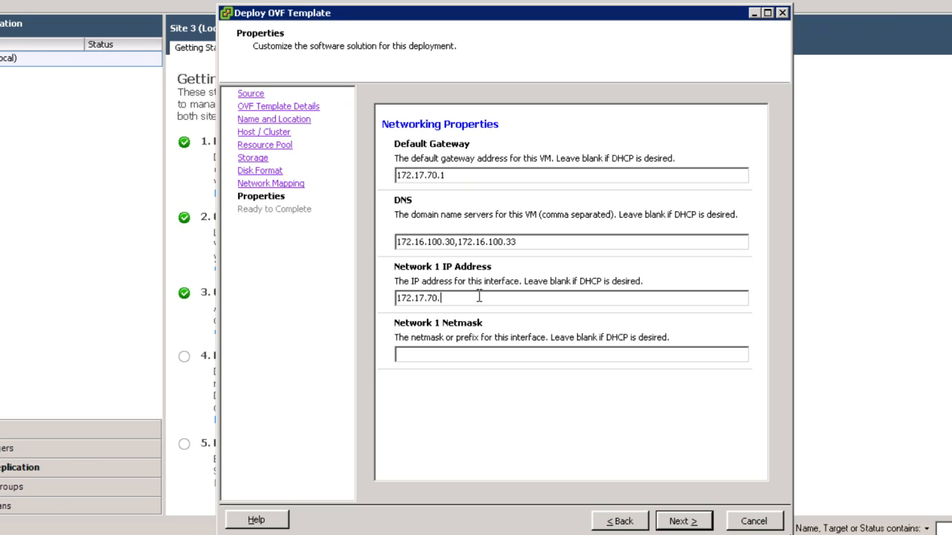
pyautogui.write('86')
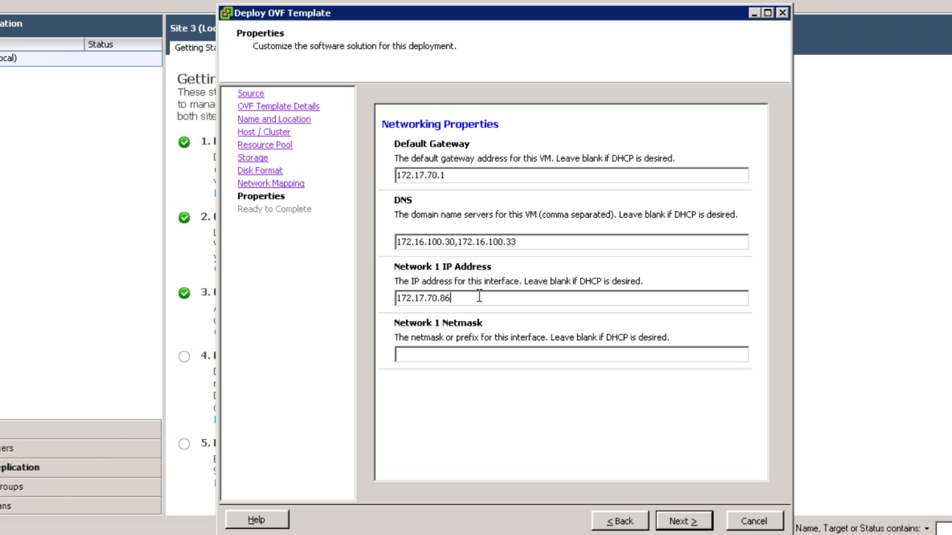
pyautogui.click(571, 354)
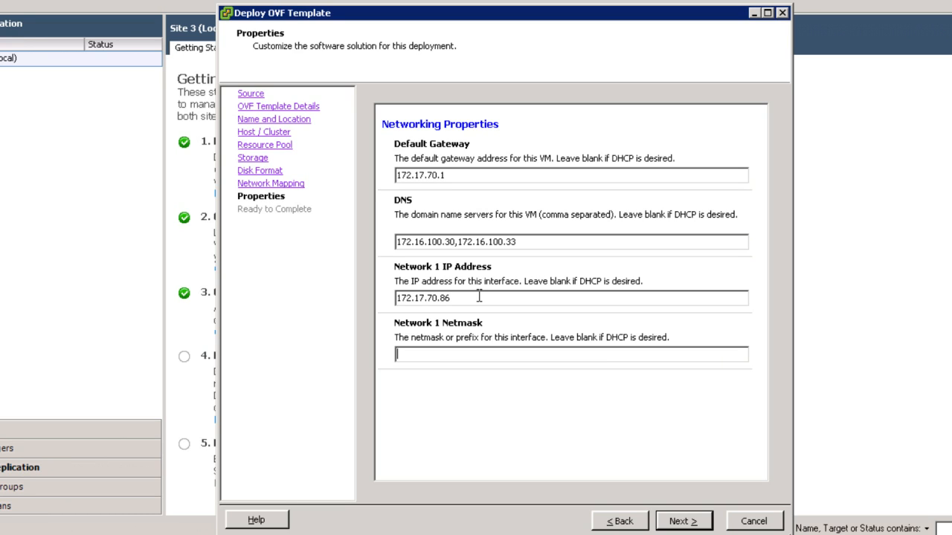
pyautogui.write('172.')
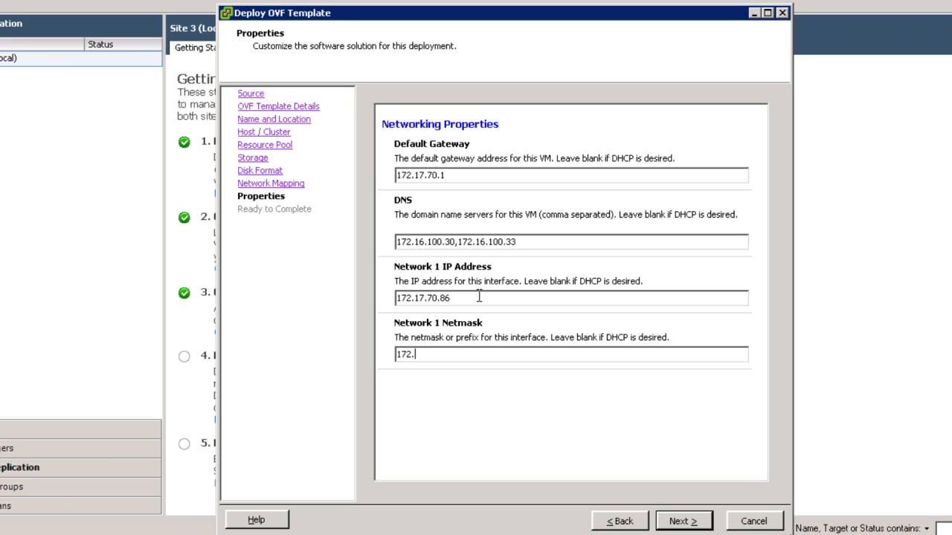
pyautogui.write('2')
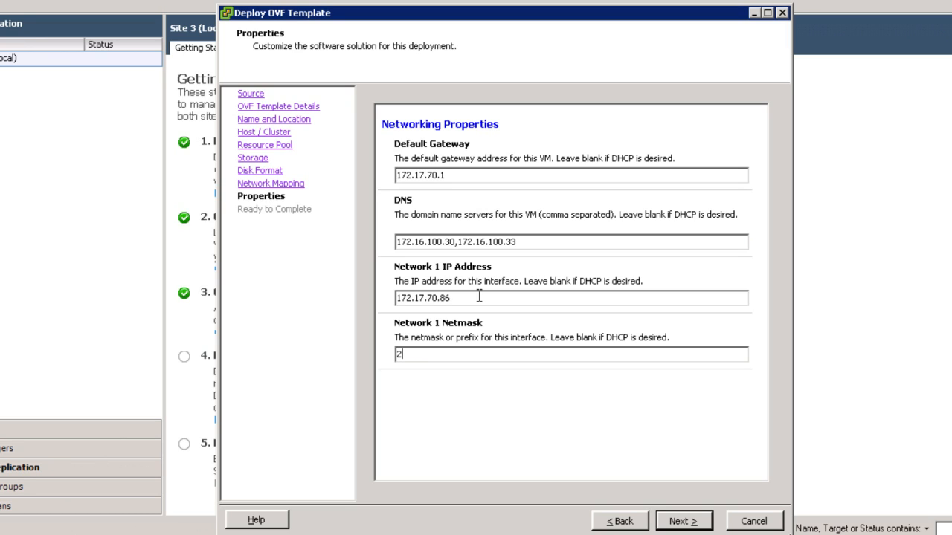
pyautogui.write('55.255.25')
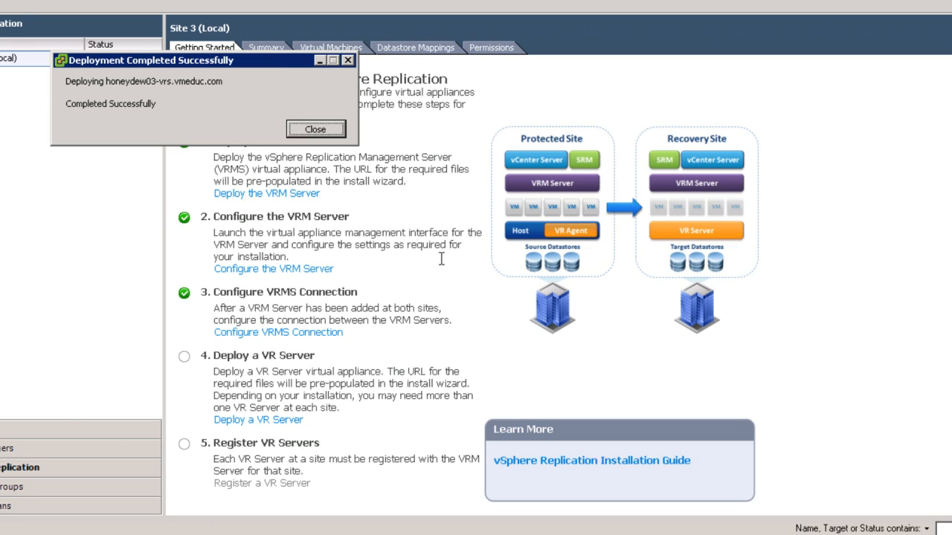
# Close the deployment completed notice and return to Getting Started showing step 4 checked.
pyautogui.click(315, 127)
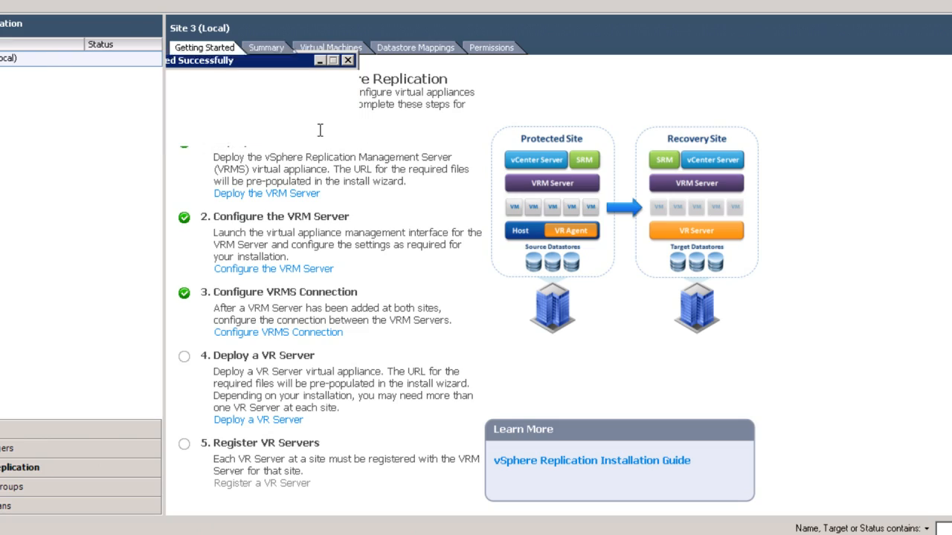
pyautogui.click(348, 59)
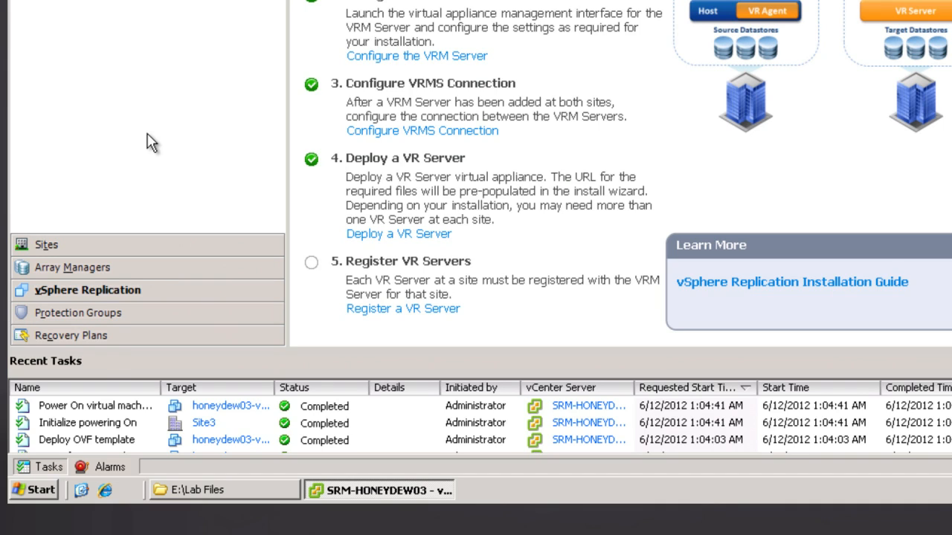
pyautogui.moveTo(132, 414)
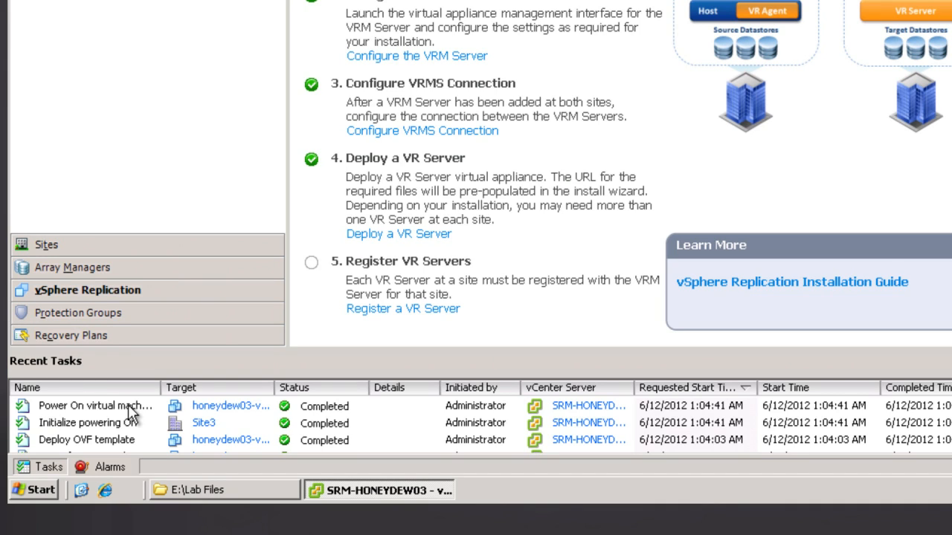
pyautogui.moveTo(139, 434)
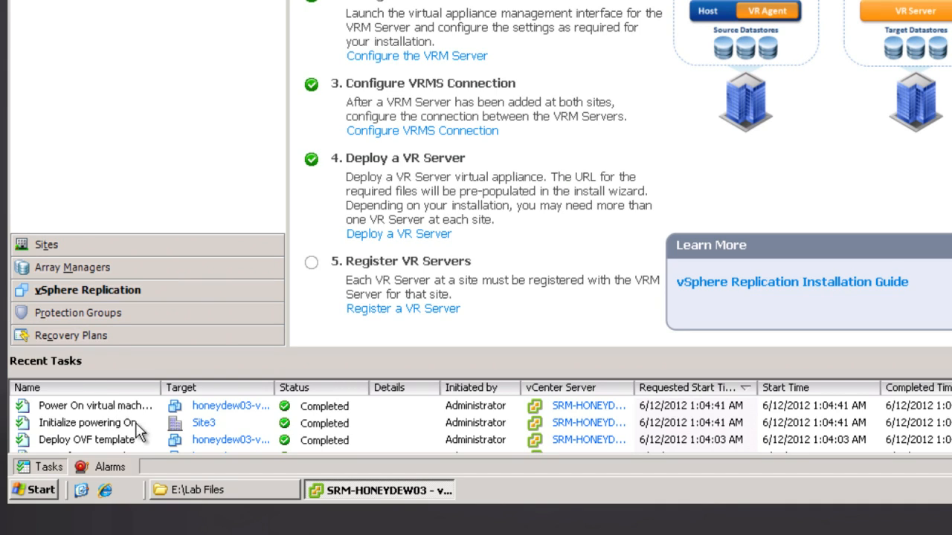
pyautogui.moveTo(256, 413)
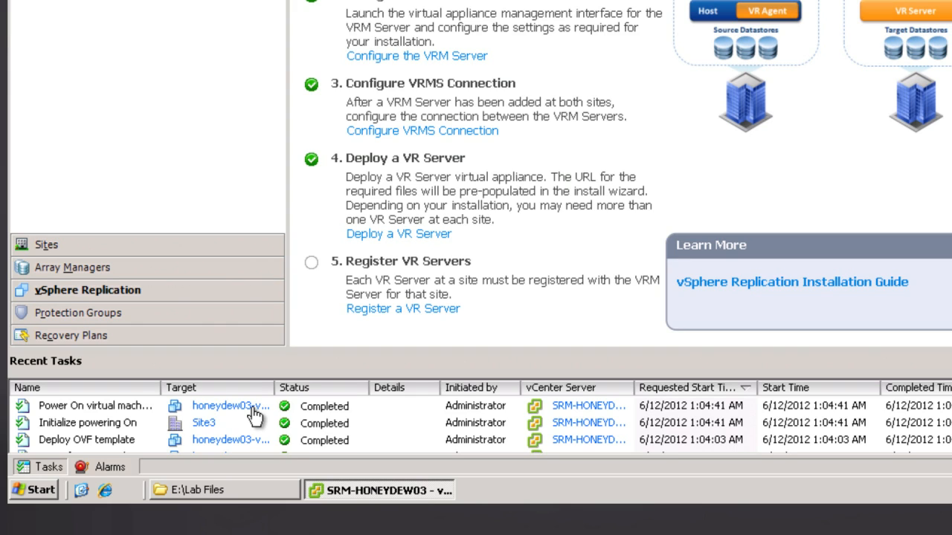
pyautogui.moveTo(312, 387)
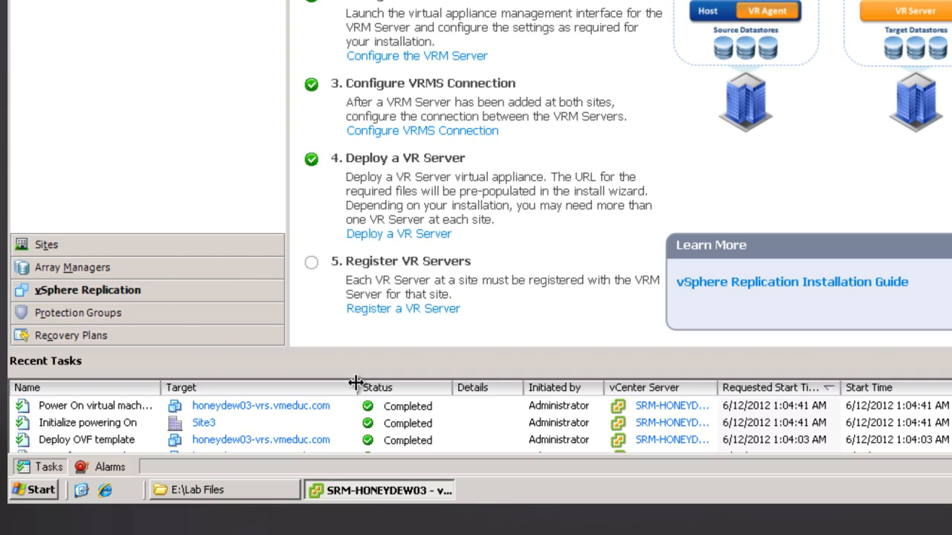
pyautogui.moveTo(294, 409)
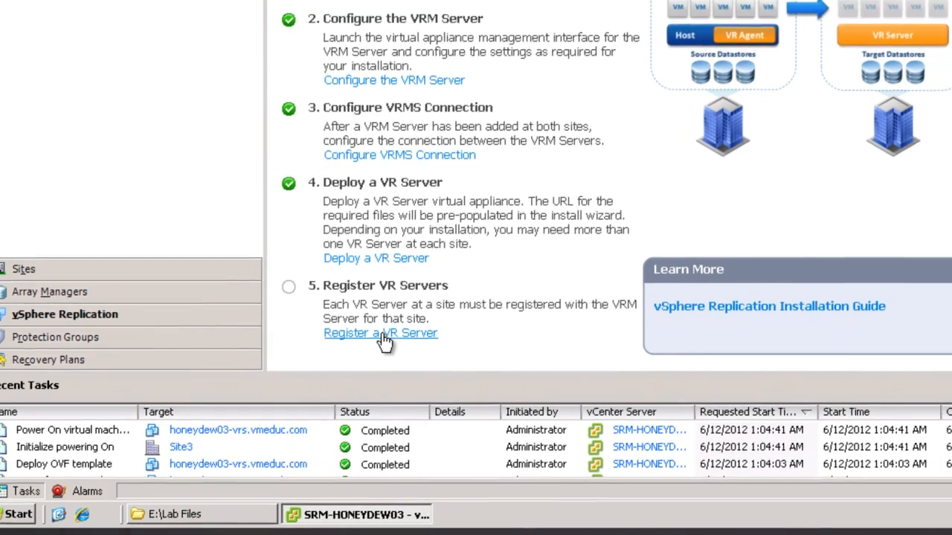
# In Register VR Server, expand Site3 > vSphere Replication and decline registering the VRMS appliance picked first.
pyautogui.click(381, 334)
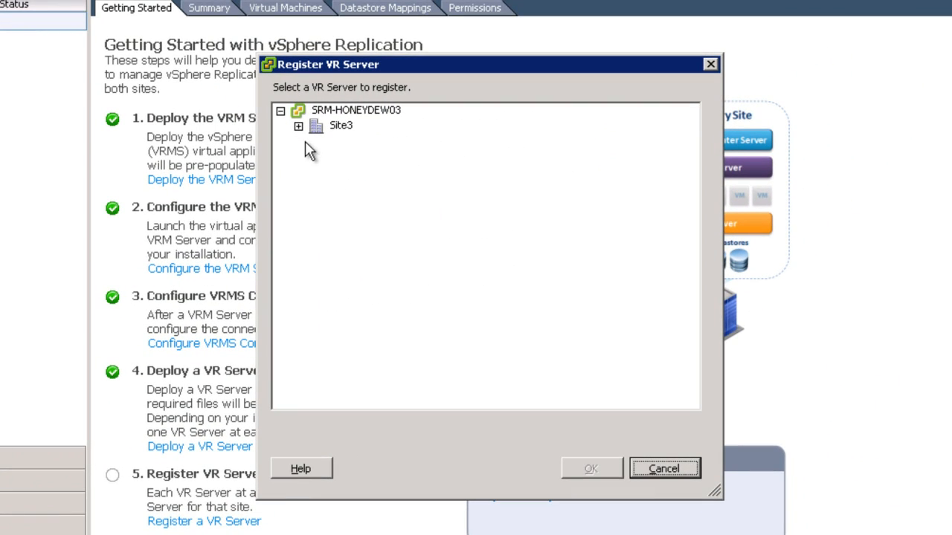
pyautogui.click(298, 125)
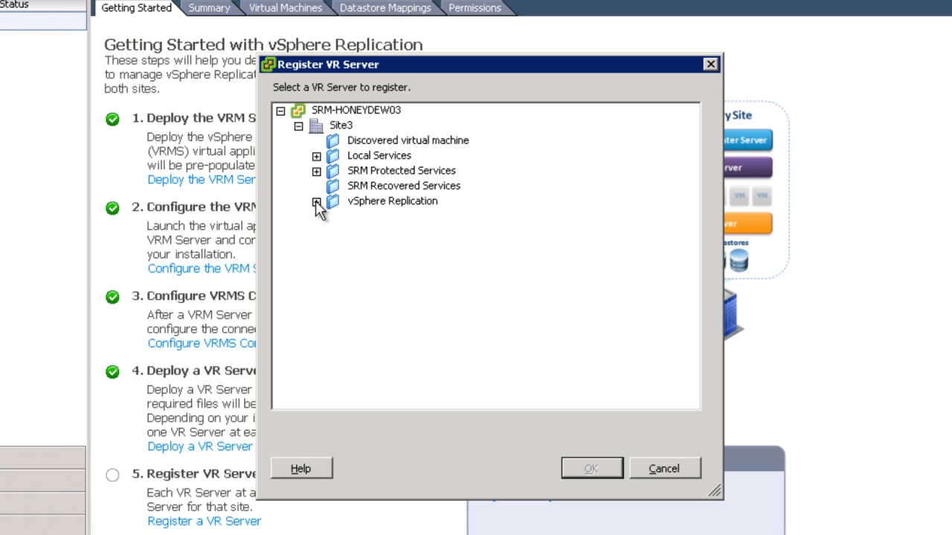
pyautogui.click(315, 202)
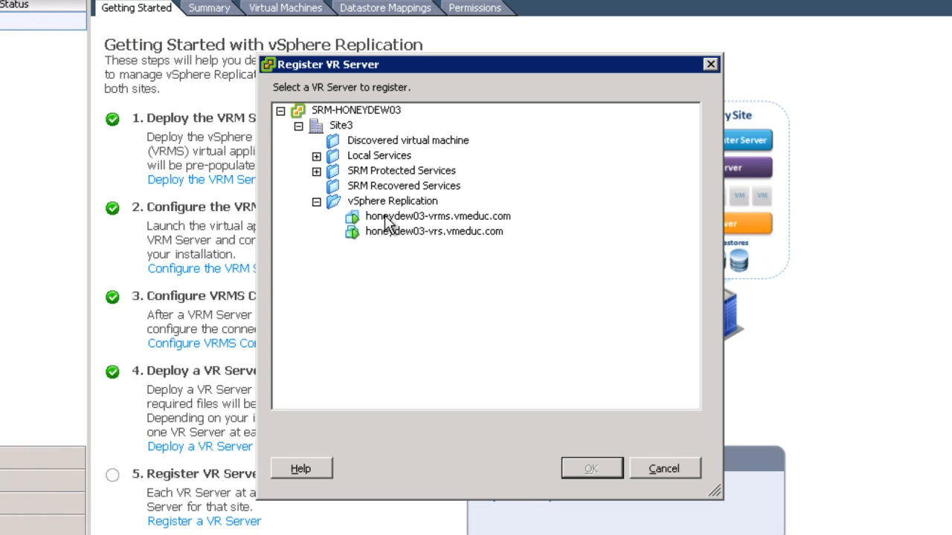
pyautogui.click(437, 215)
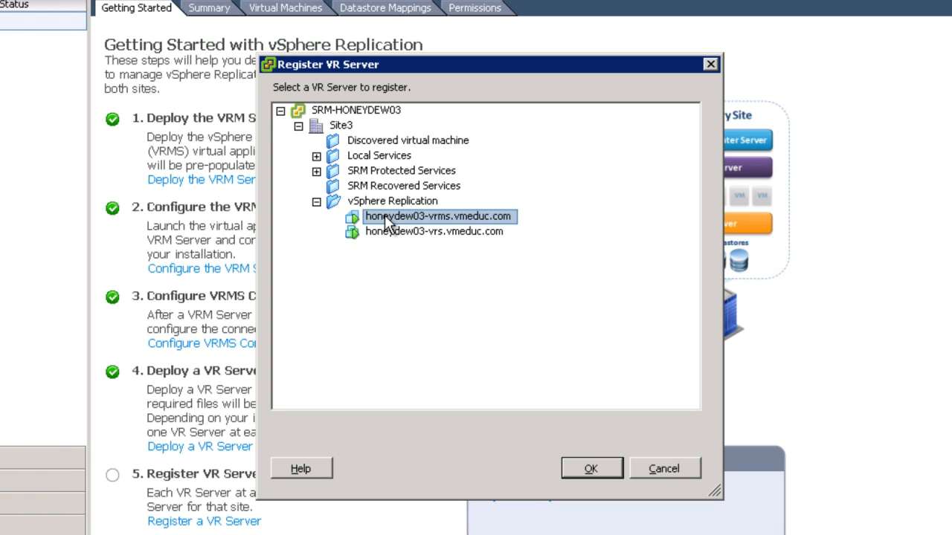
pyautogui.moveTo(543, 297)
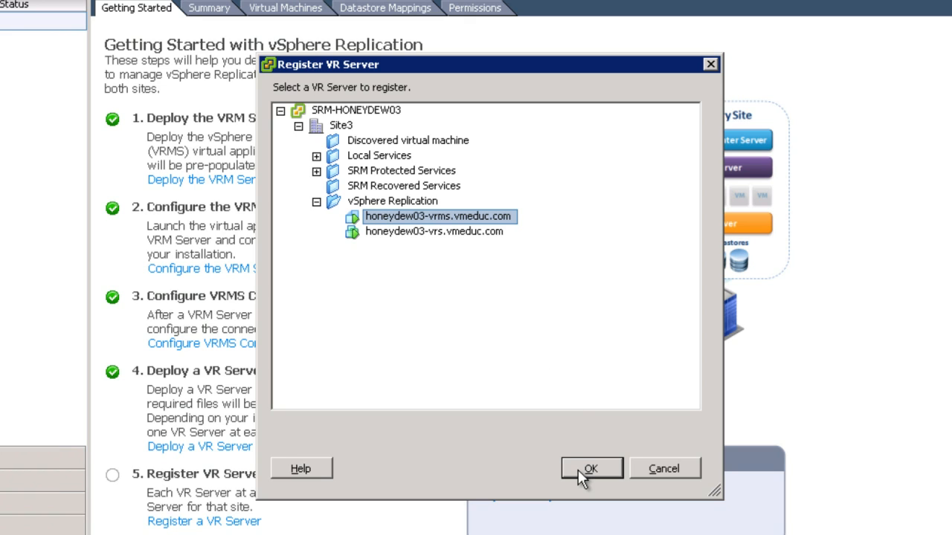
pyautogui.click(590, 469)
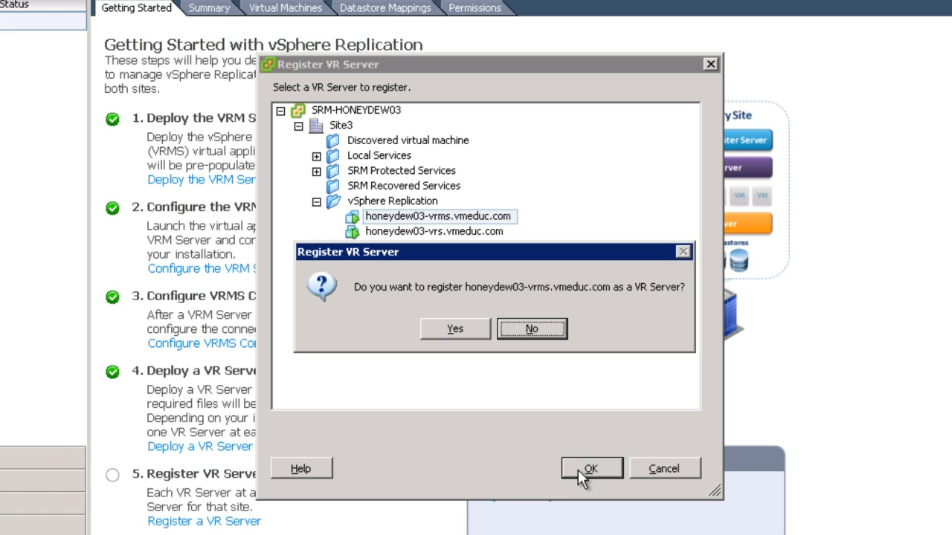
pyautogui.moveTo(557, 381)
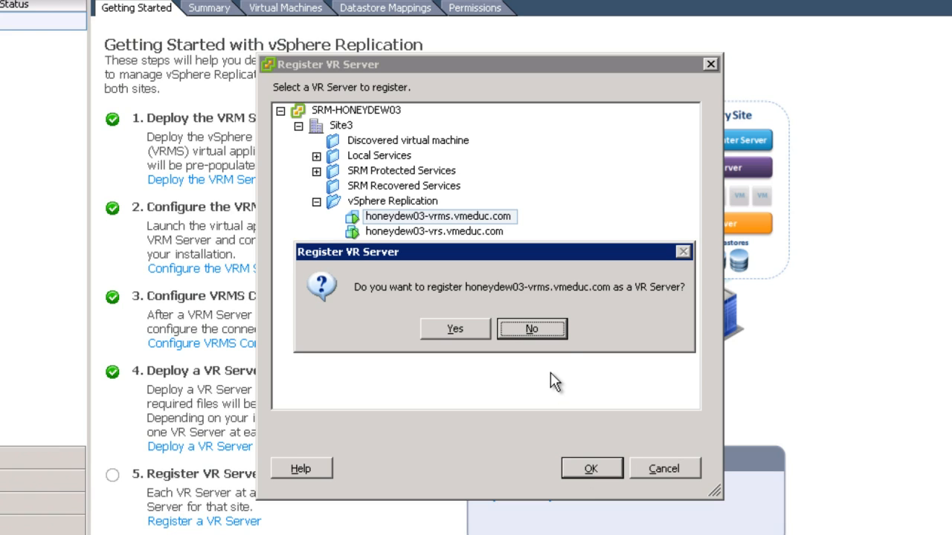
pyautogui.moveTo(528, 340)
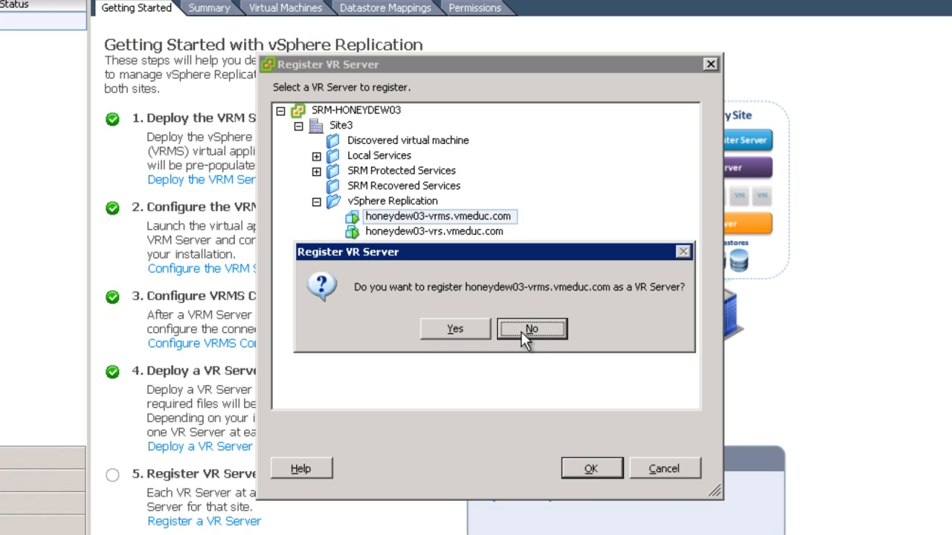
pyautogui.click(531, 329)
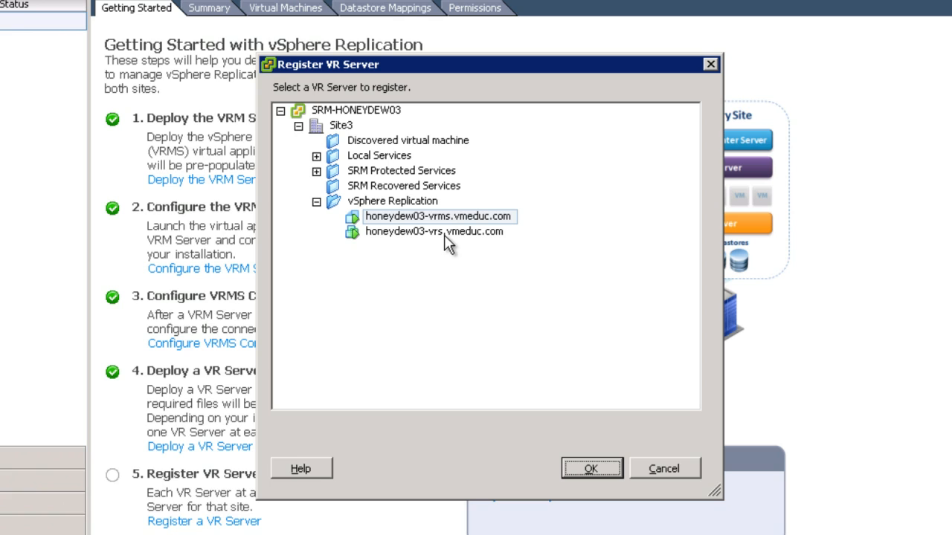
# Attempt to register honeydew03-vrs, acknowledge the VMware Tools error and cancel the registration.
pyautogui.click(434, 232)
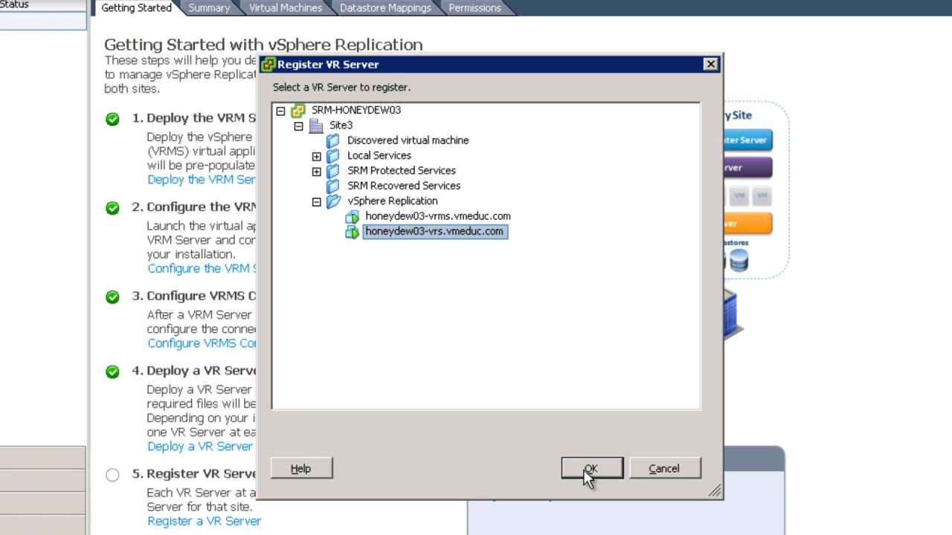
pyautogui.click(590, 468)
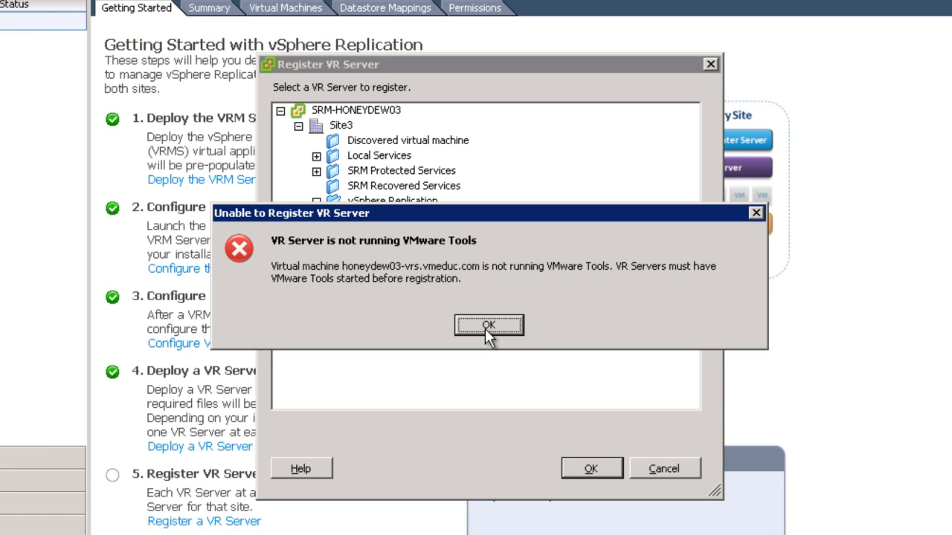
pyautogui.click(488, 324)
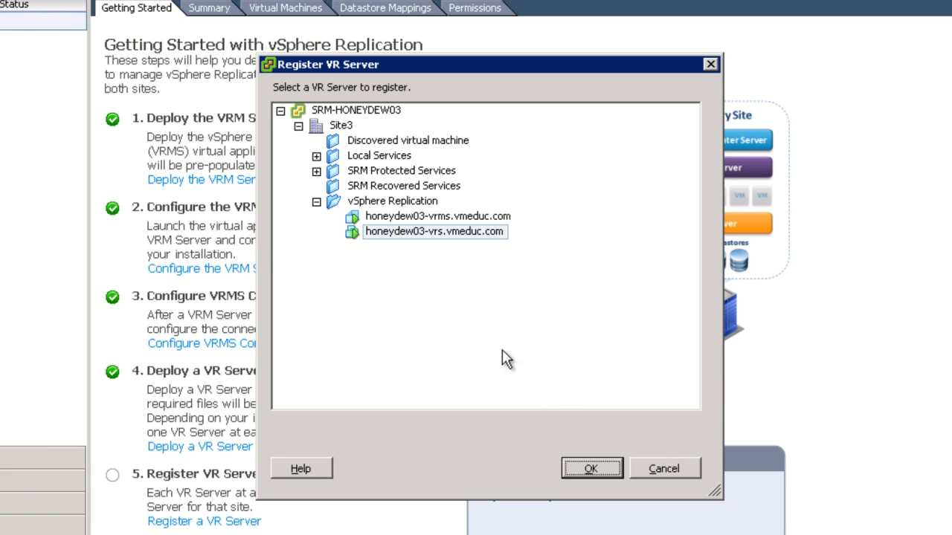
pyautogui.moveTo(664, 468)
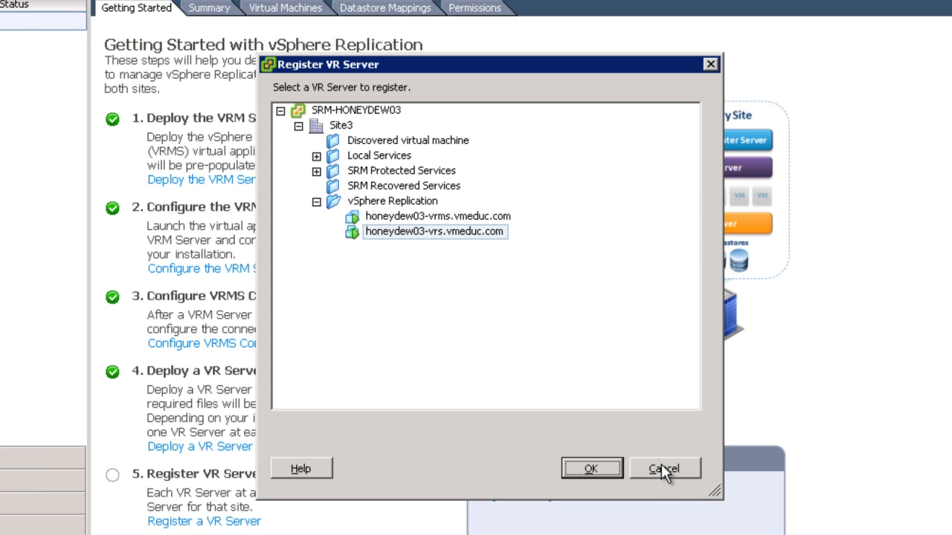
pyautogui.click(664, 469)
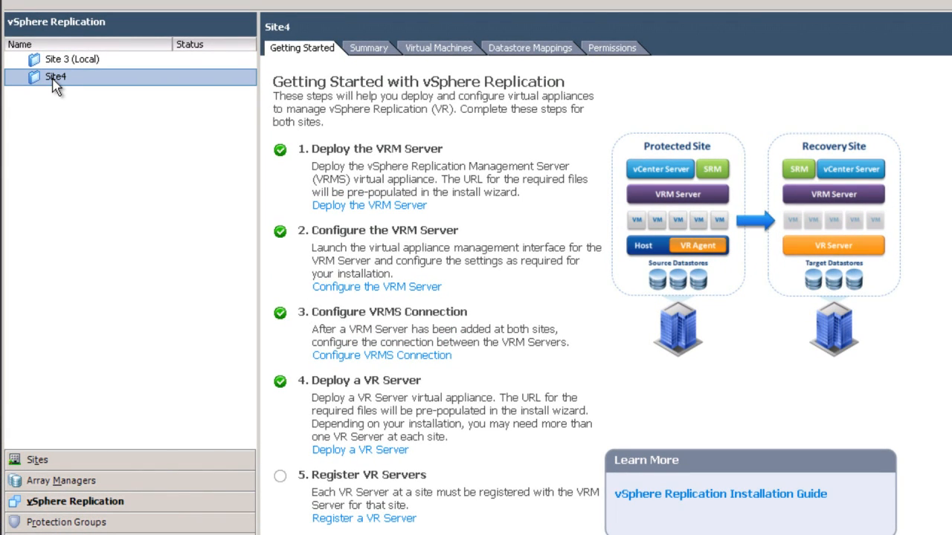
pyautogui.moveTo(364, 517)
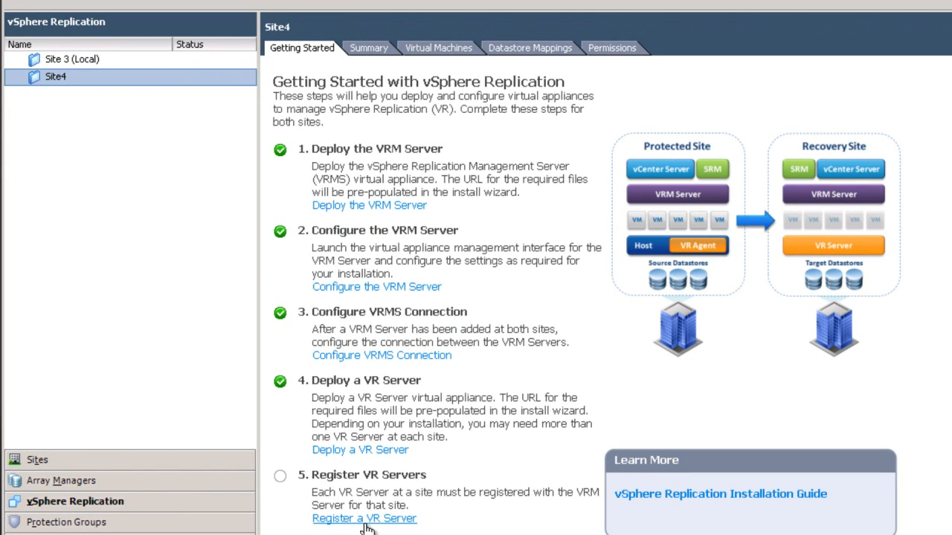
# Register honeydew04-vrs under Site4 > vSphere Replication as a VR server, accepting its certificate despite errors.
pyautogui.click(364, 518)
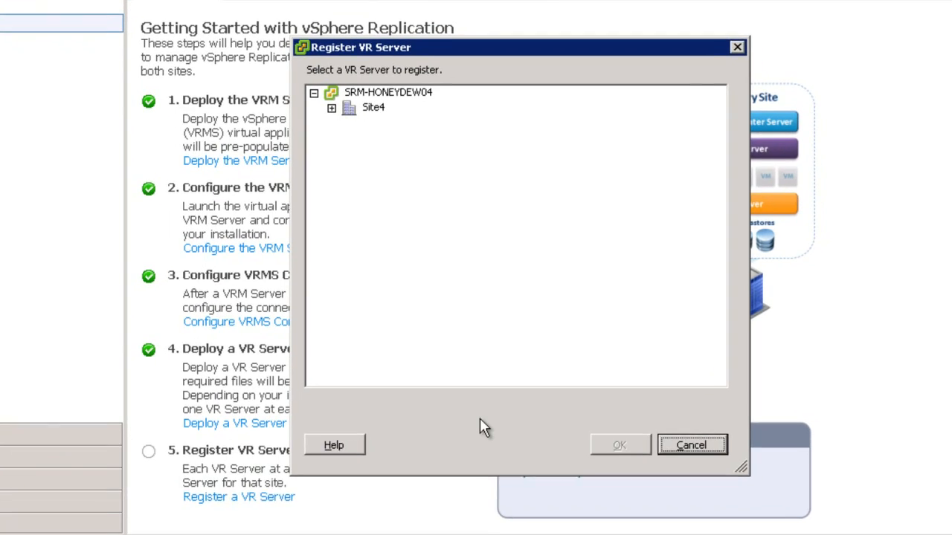
pyautogui.click(332, 107)
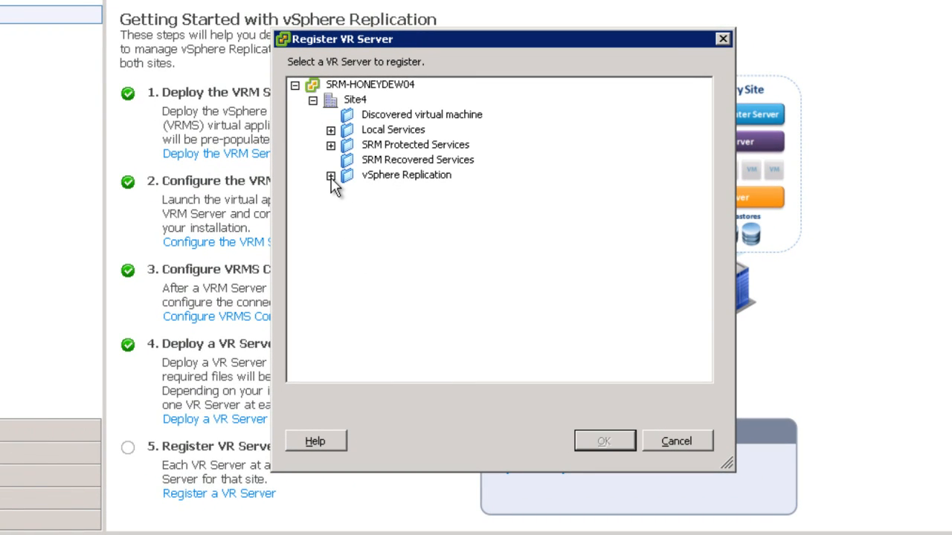
pyautogui.click(330, 175)
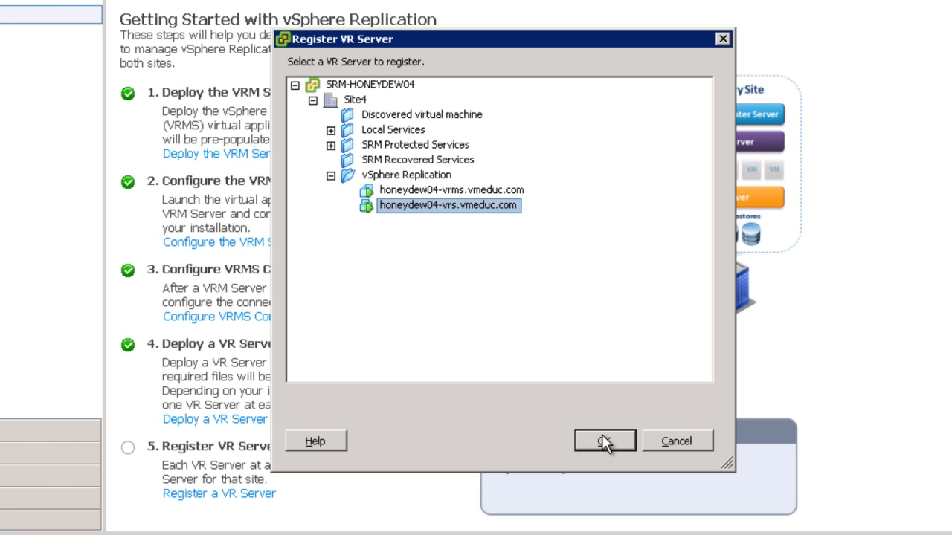
pyautogui.click(603, 440)
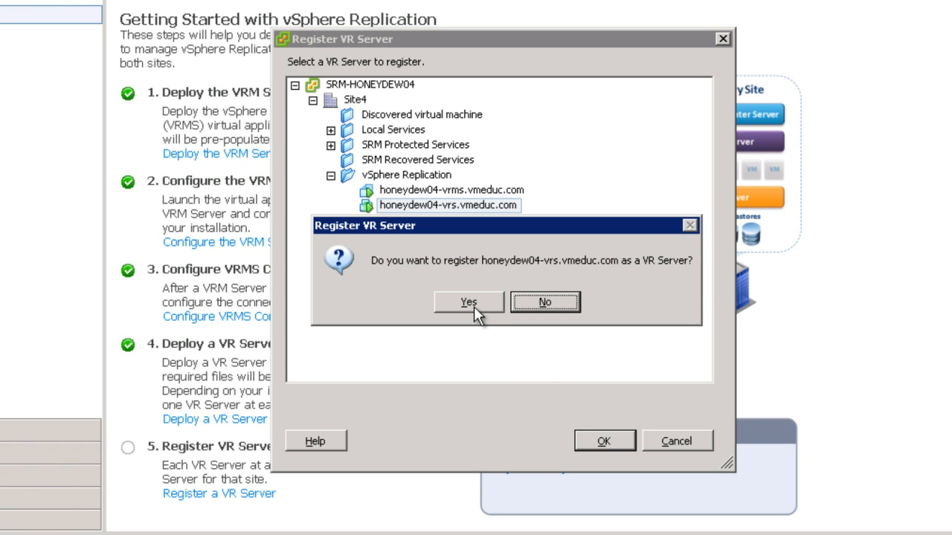
pyautogui.click(467, 302)
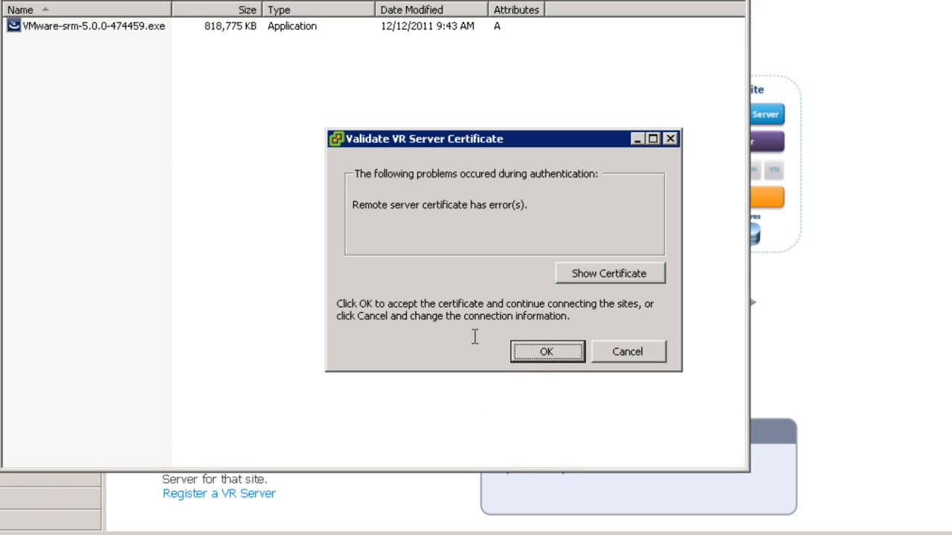
pyautogui.click(546, 351)
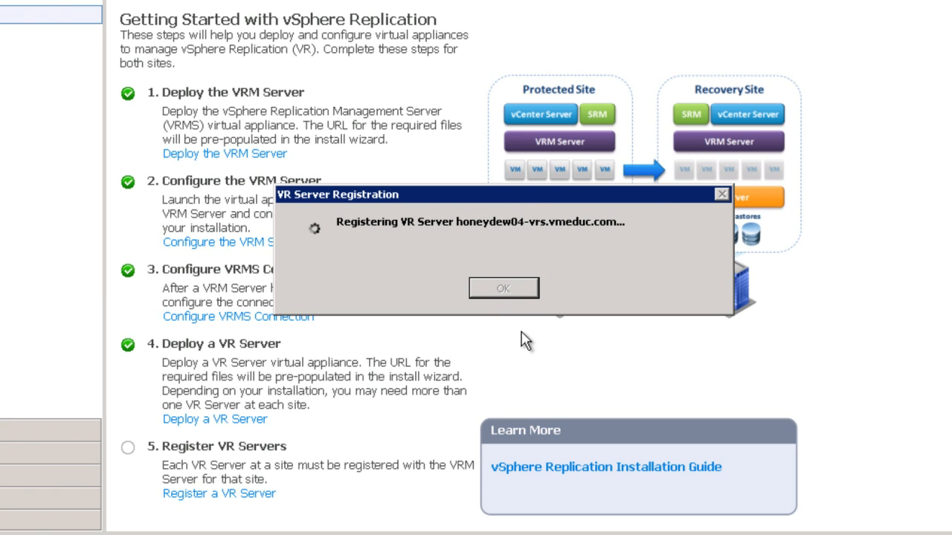
pyautogui.moveTo(513, 325)
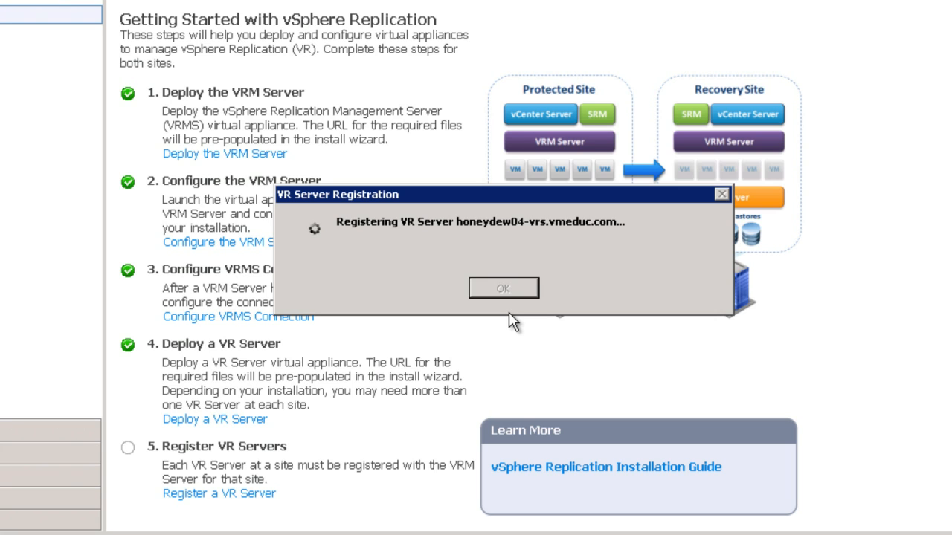
pyautogui.click(503, 289)
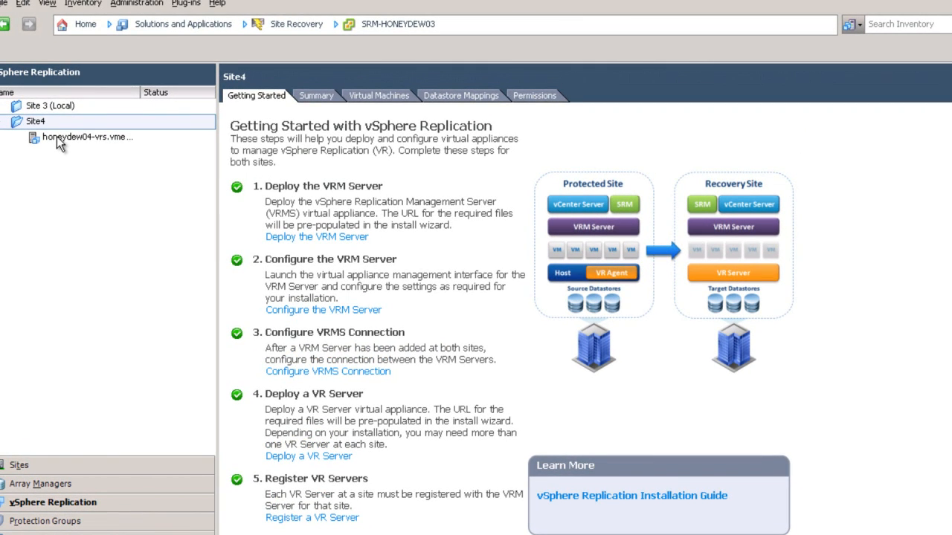
# From Site 3's page, register honeydew03-vrs under Site3 > vSphere Replication as a VR server, accepting its certificate.
pyautogui.click(50, 106)
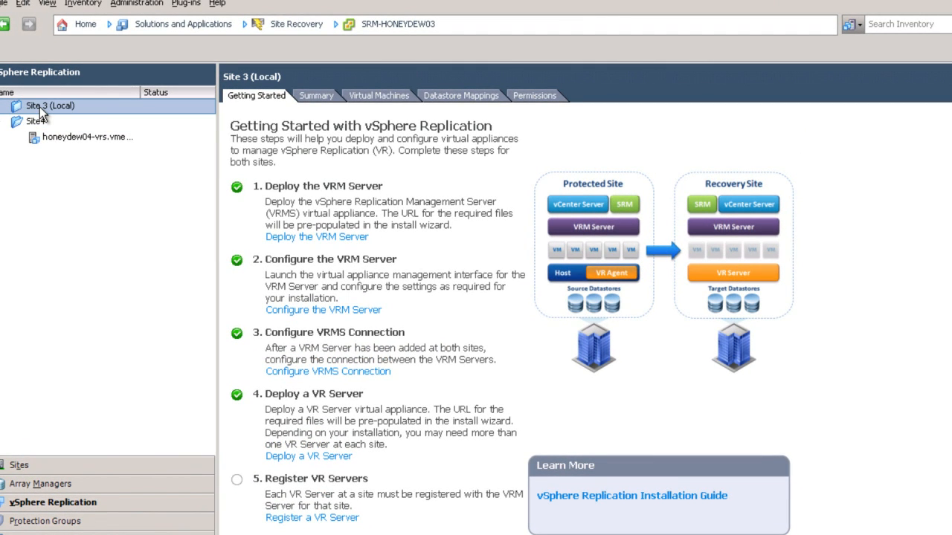
pyautogui.moveTo(114, 330)
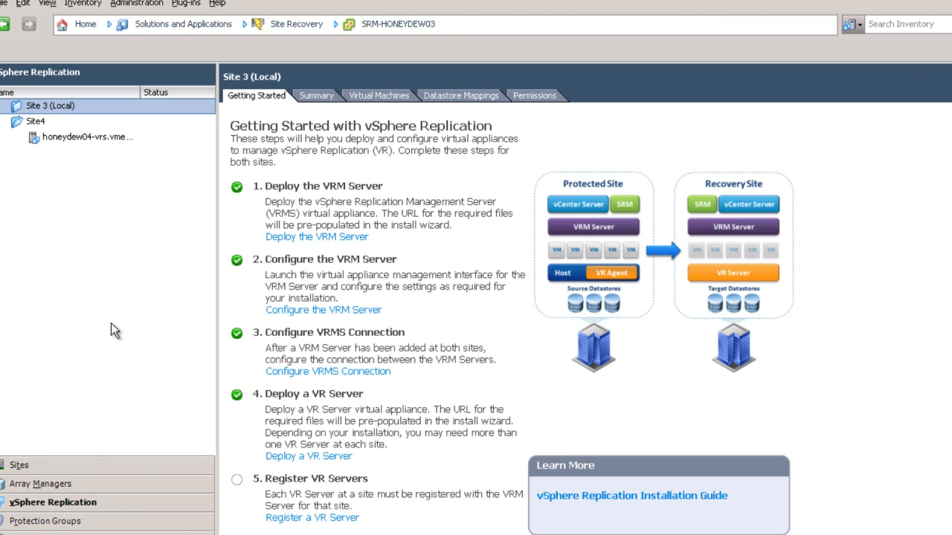
pyautogui.moveTo(288, 521)
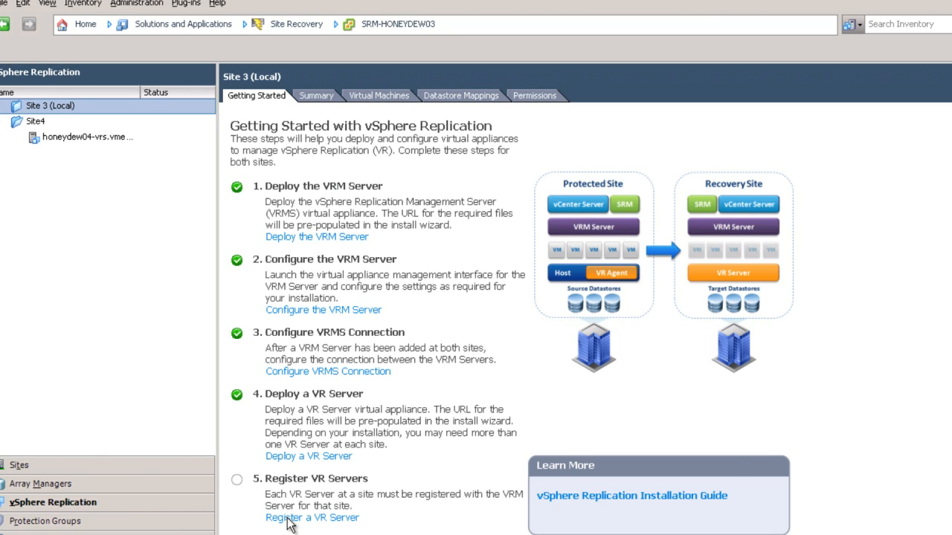
pyautogui.click(312, 518)
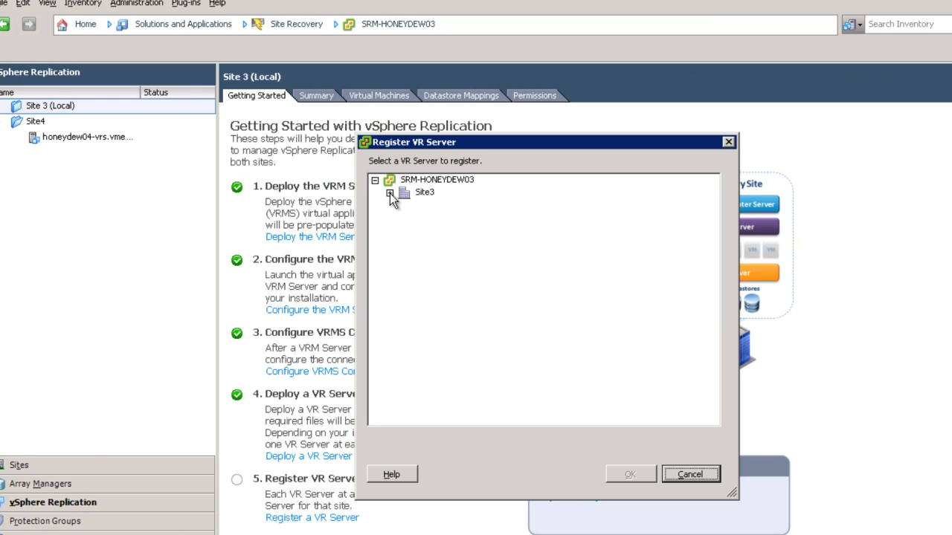
pyautogui.click(389, 192)
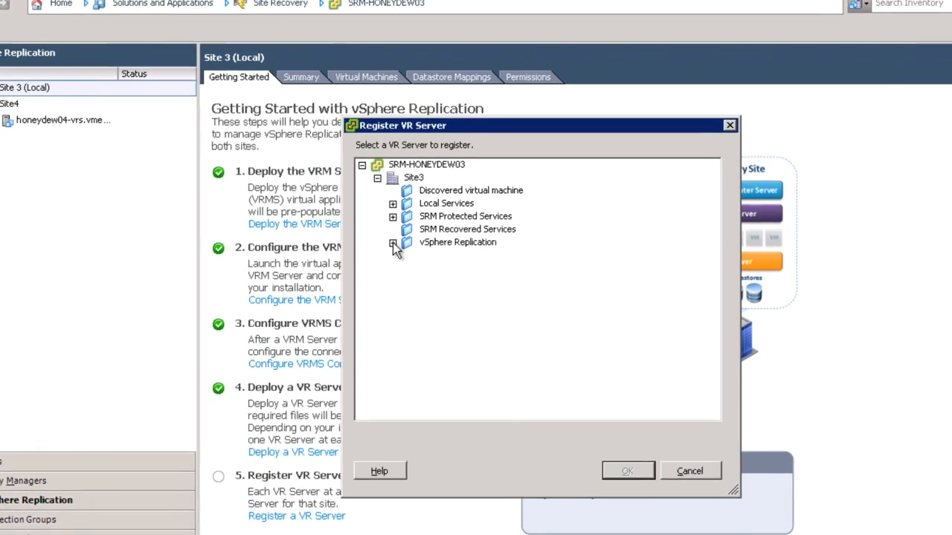
pyautogui.click(393, 245)
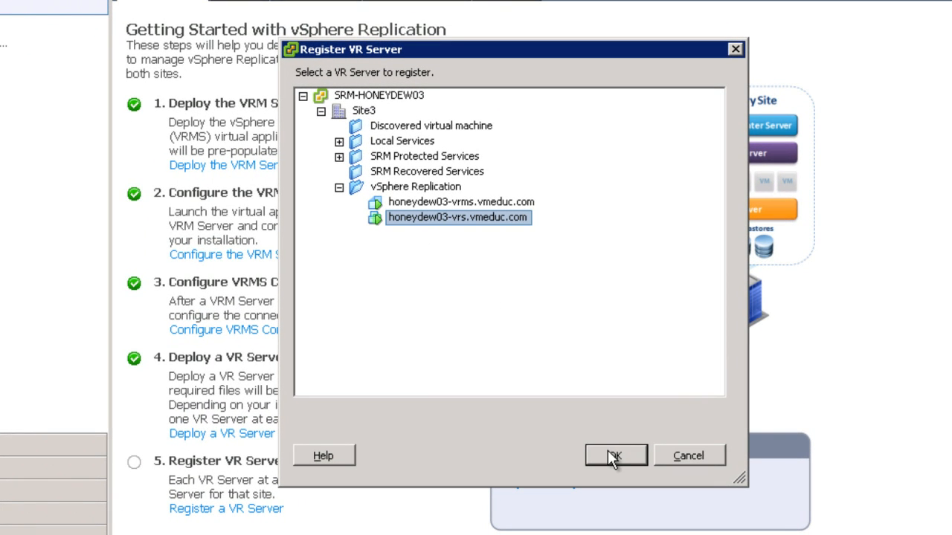
pyautogui.click(616, 455)
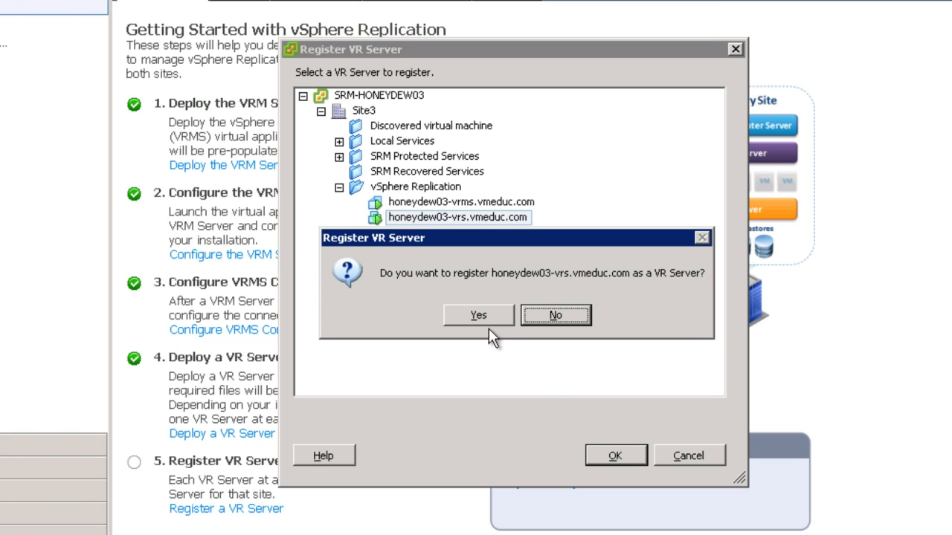
pyautogui.click(479, 315)
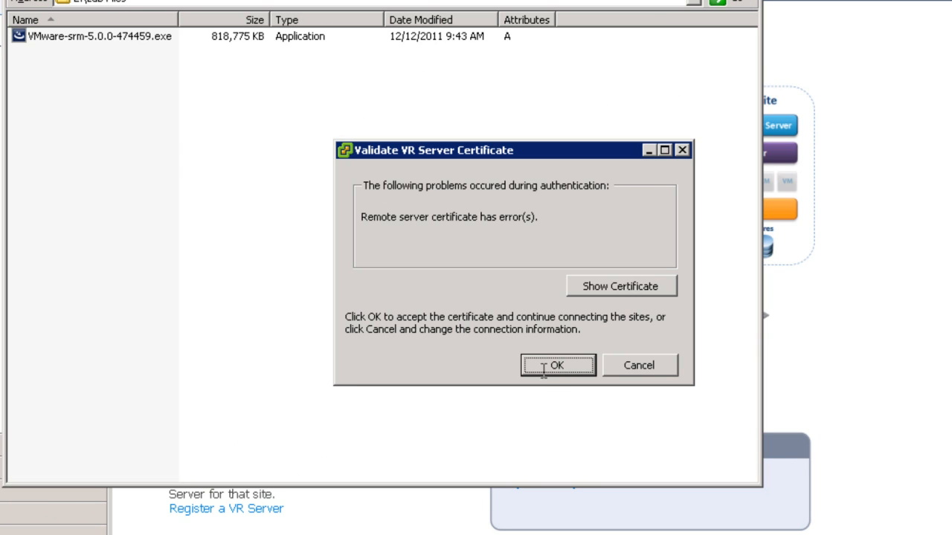
pyautogui.click(557, 366)
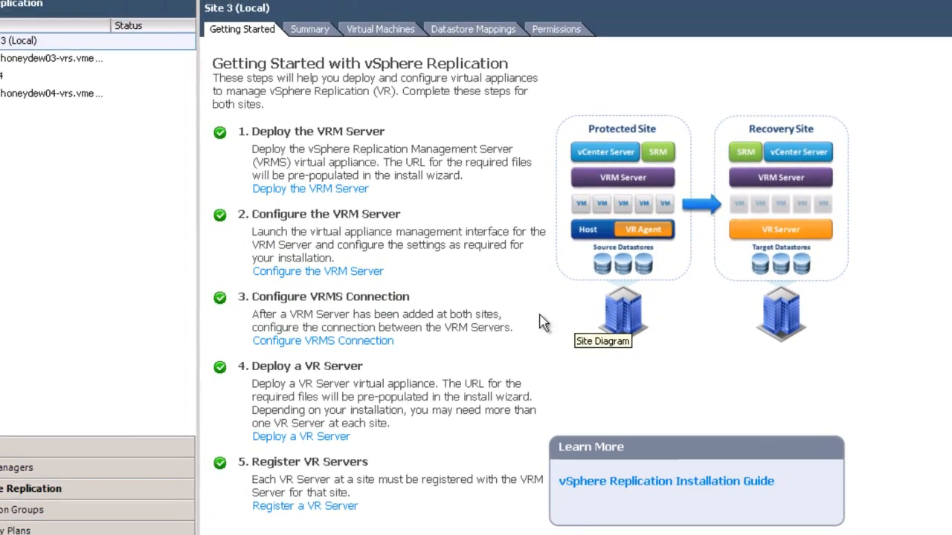
# View honeydew04-vrs reporting Connected, then Site4's Summary of its VRM server details.
pyautogui.click(116, 113)
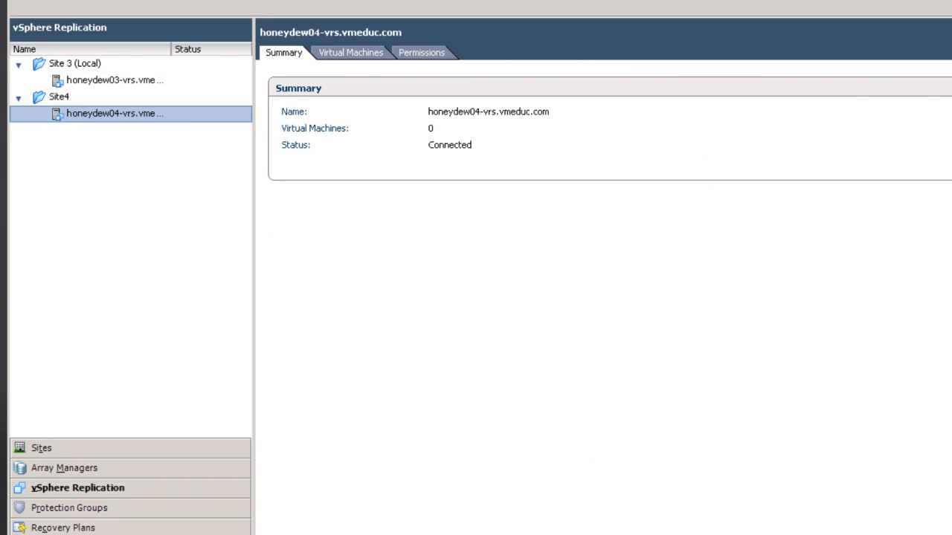
pyautogui.moveTo(122, 289)
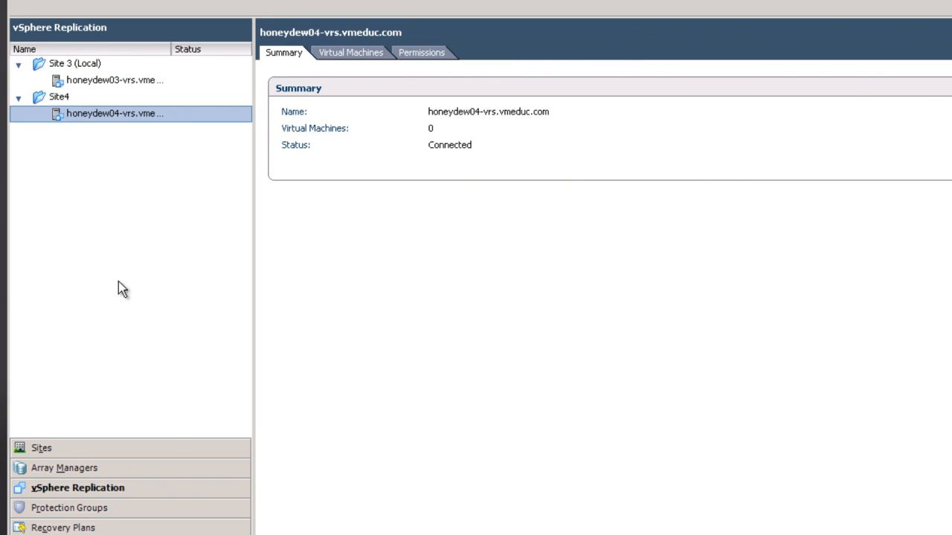
pyautogui.click(60, 97)
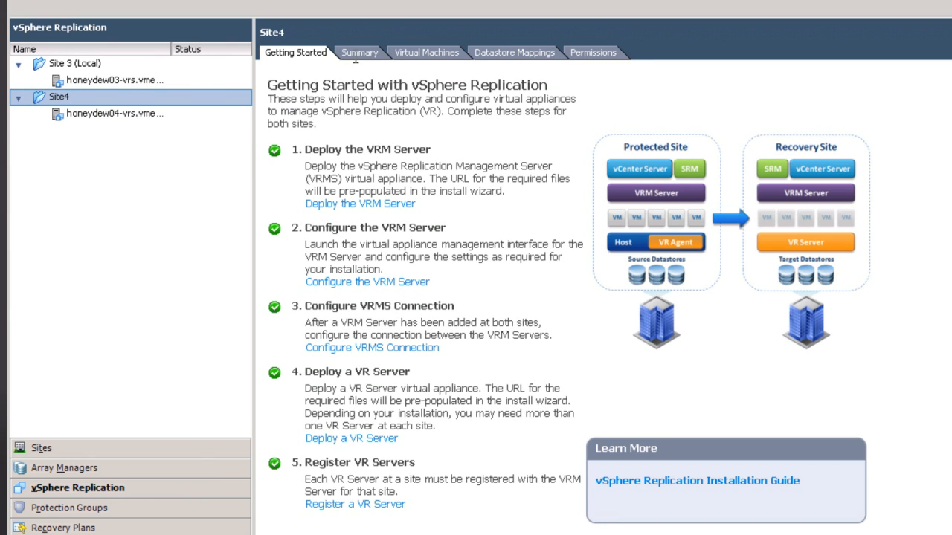
pyautogui.click(360, 52)
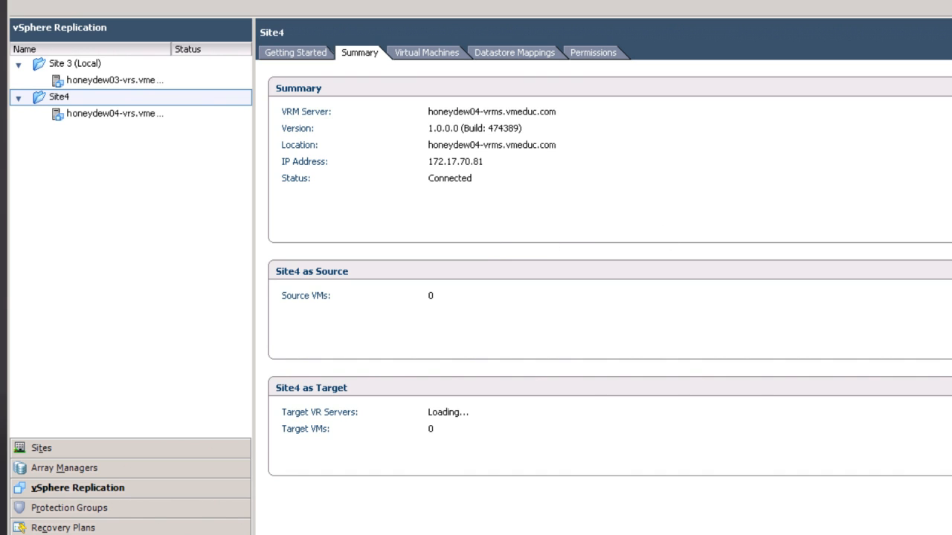
pyautogui.moveTo(672, 134)
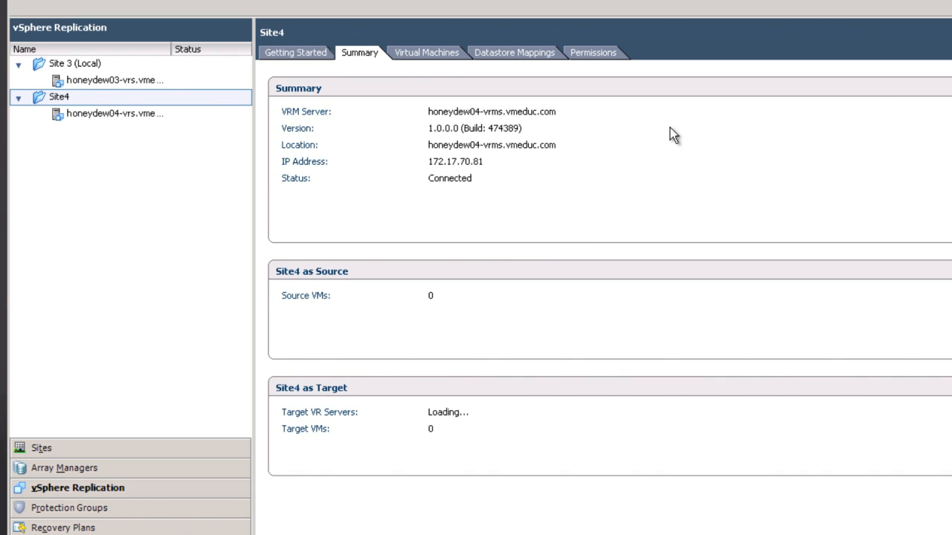